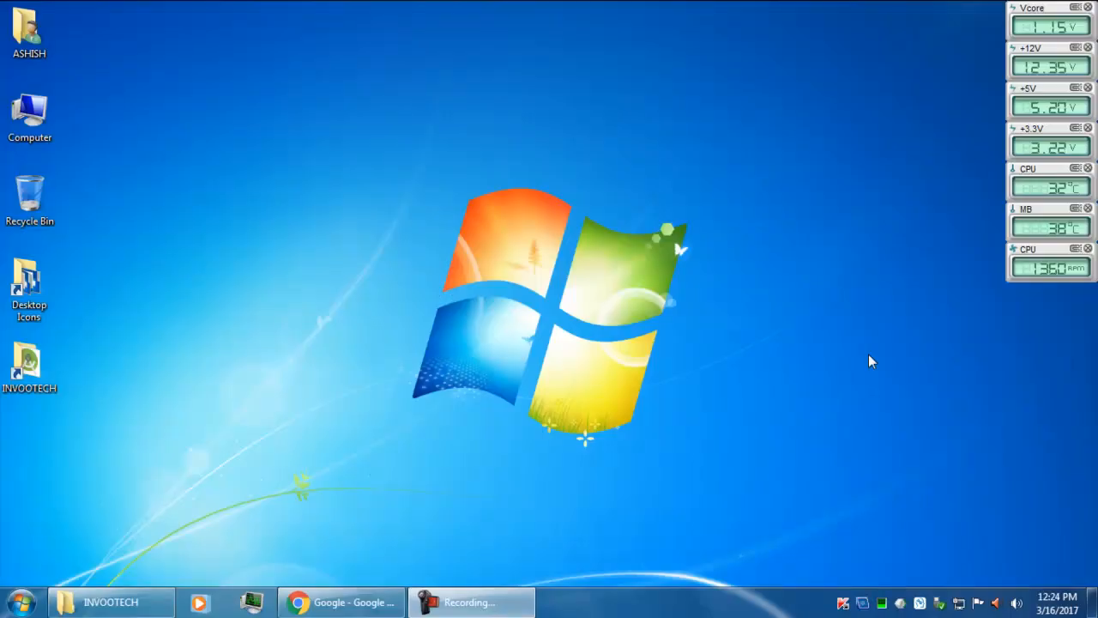
{"action": "mouse_move", "coordinate": [324, 536]}
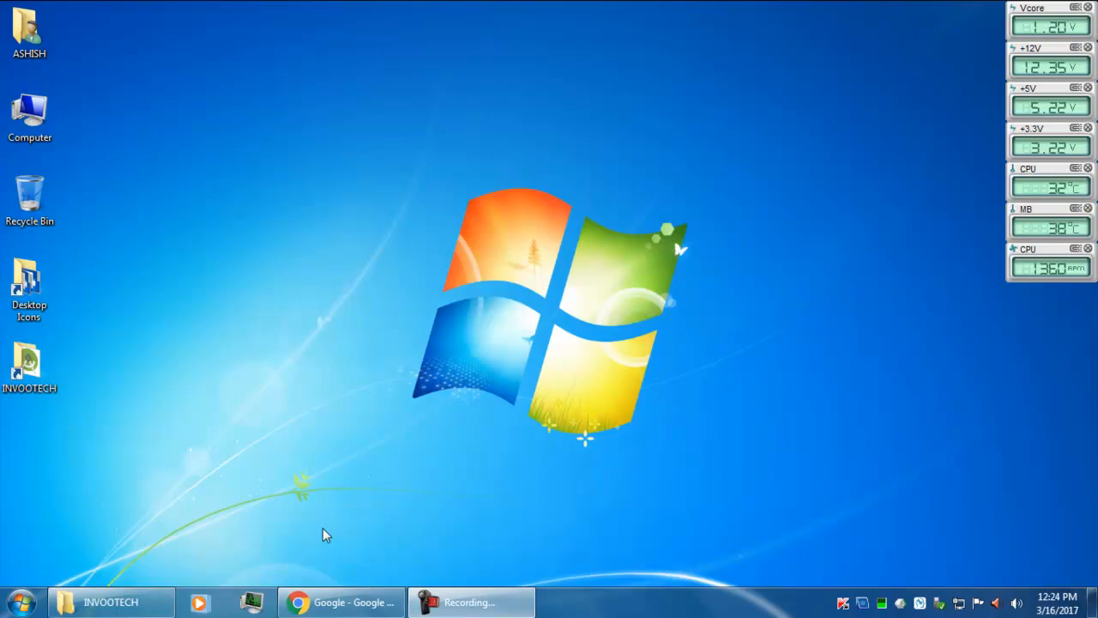
Step: Search Google for "Java jdk download" and bring up Oracle's Java SE download results
{"action": "left_click", "coordinate": [340, 601]}
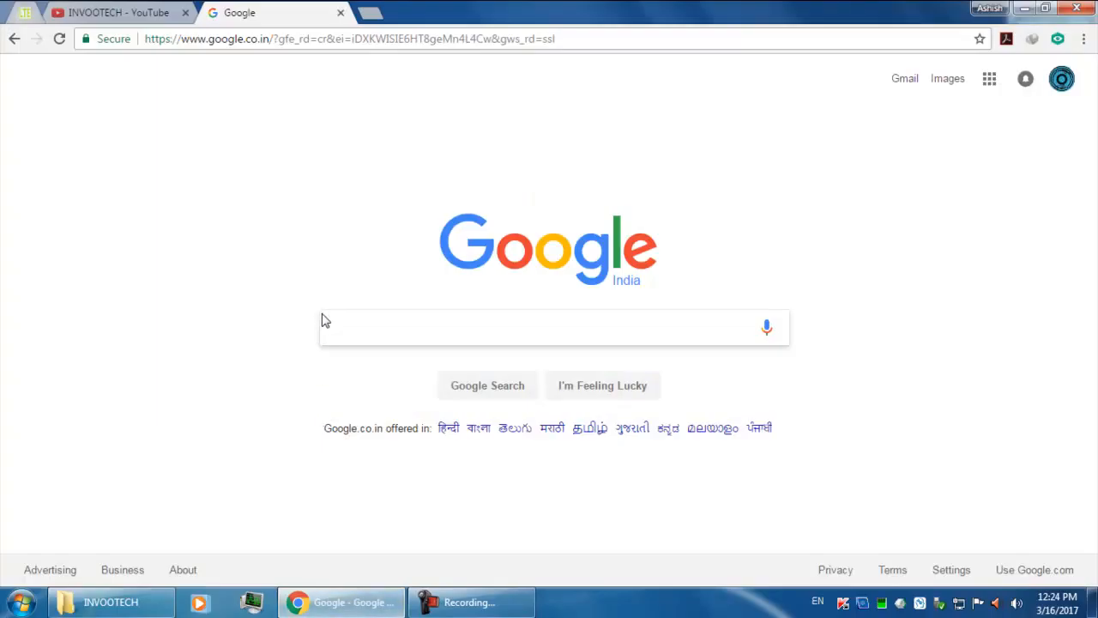
{"action": "left_click", "coordinate": [549, 326]}
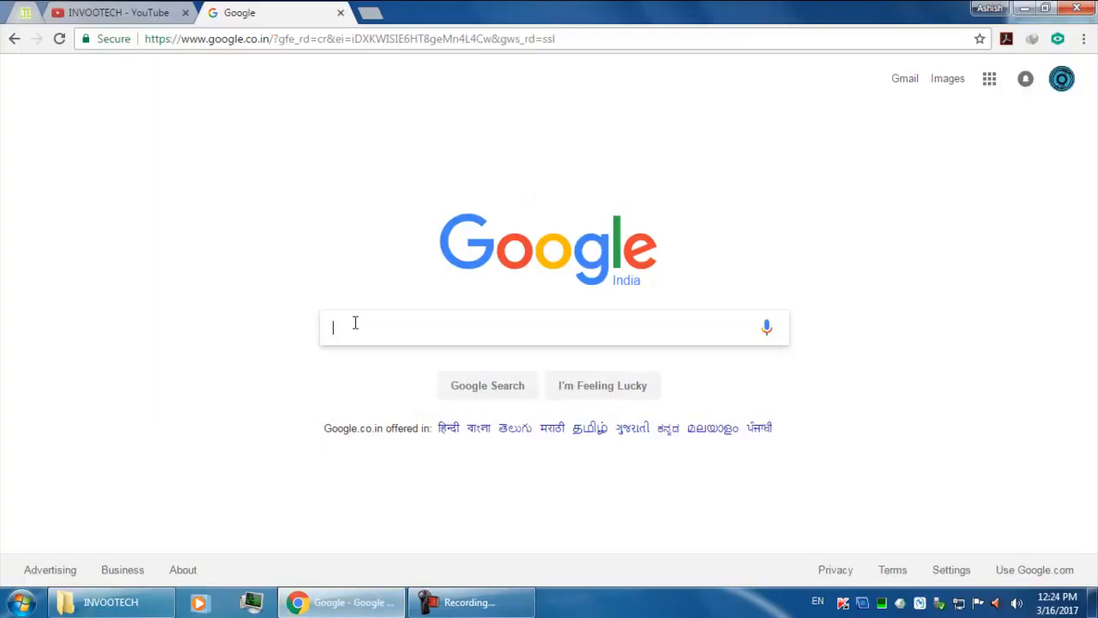
{"action": "mouse_move", "coordinate": [277, 6]}
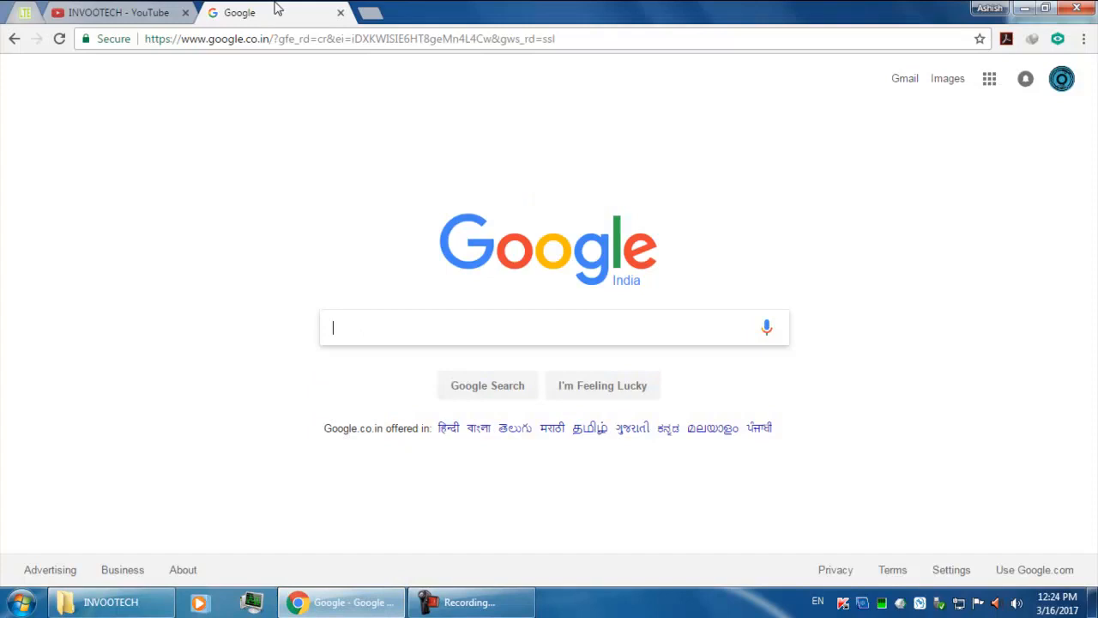
{"action": "mouse_move", "coordinate": [645, 333]}
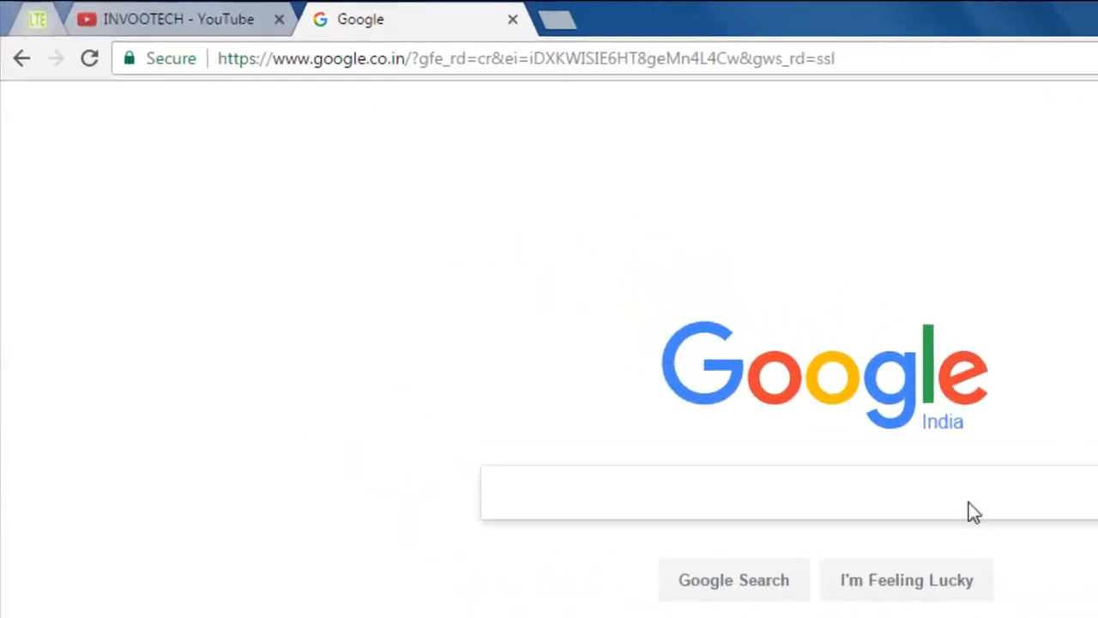
{"action": "type", "text": "Java"}
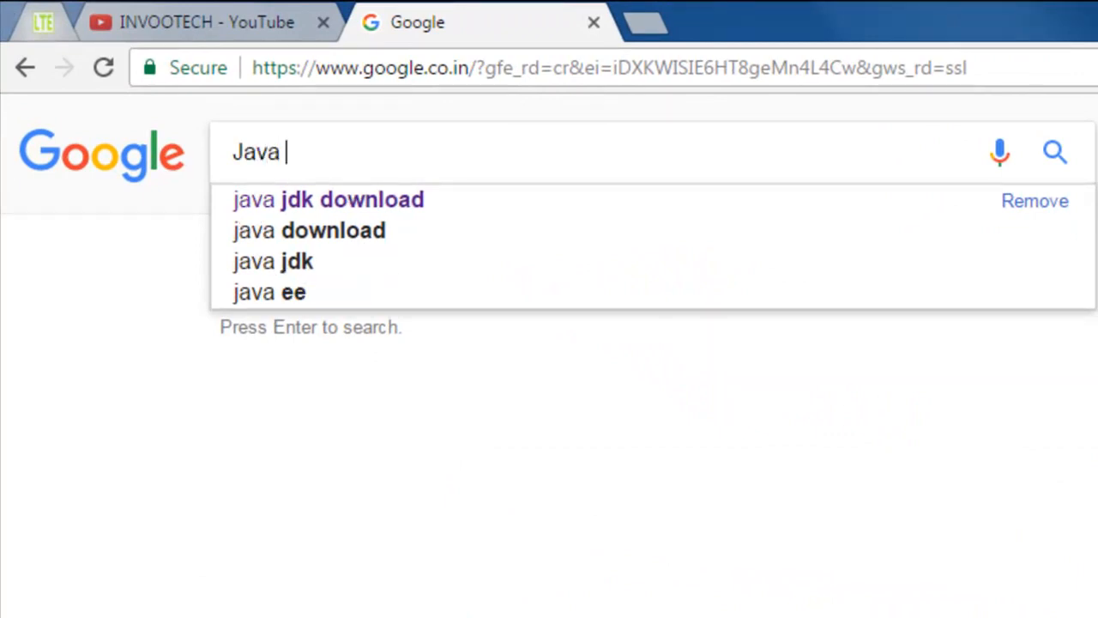
{"action": "type", "text": "jdk d"}
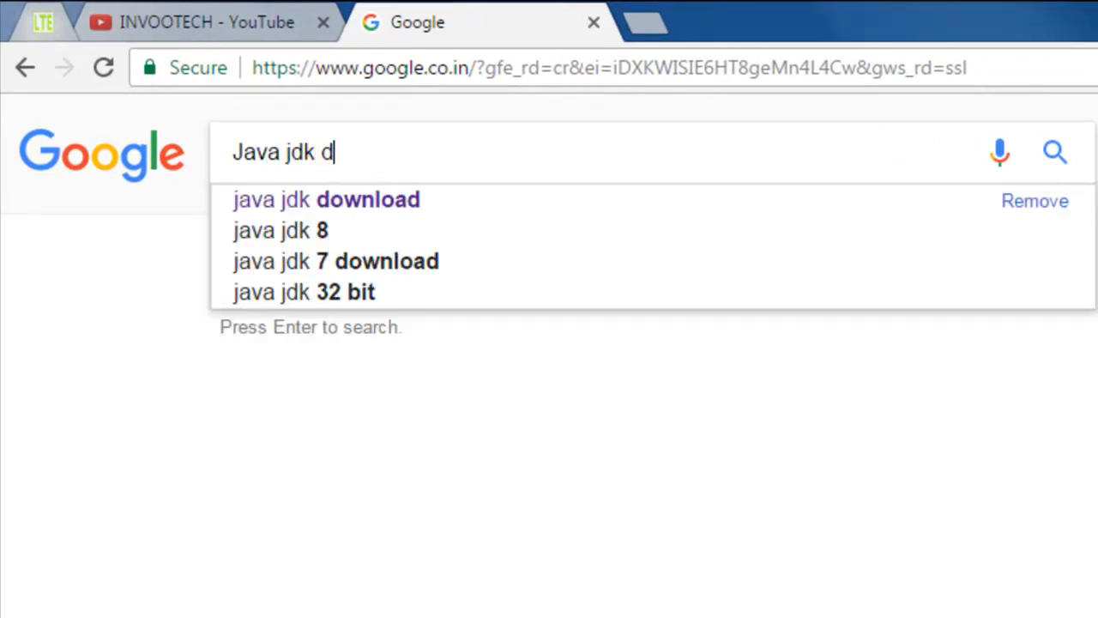
{"action": "left_click", "coordinate": [322, 199]}
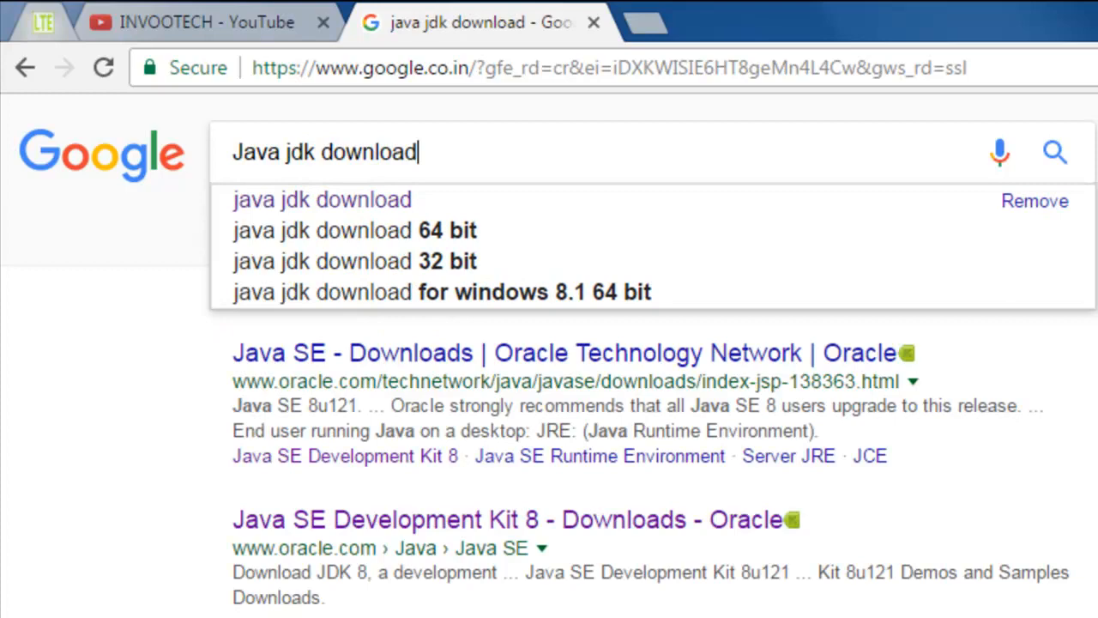
{"action": "key", "text": "Return"}
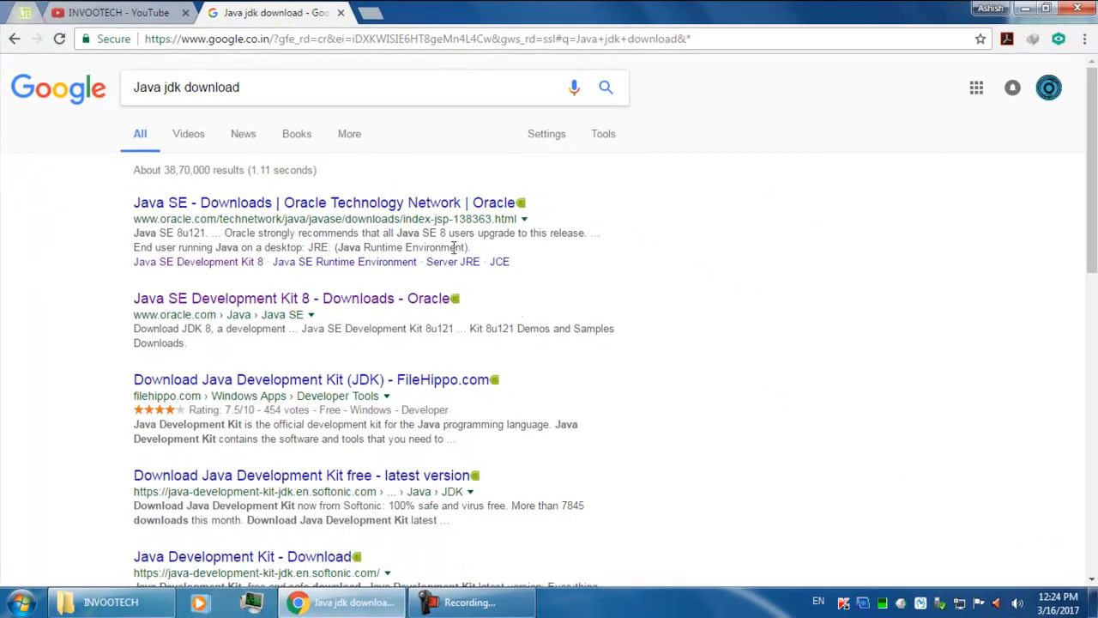
{"action": "mouse_move", "coordinate": [364, 334]}
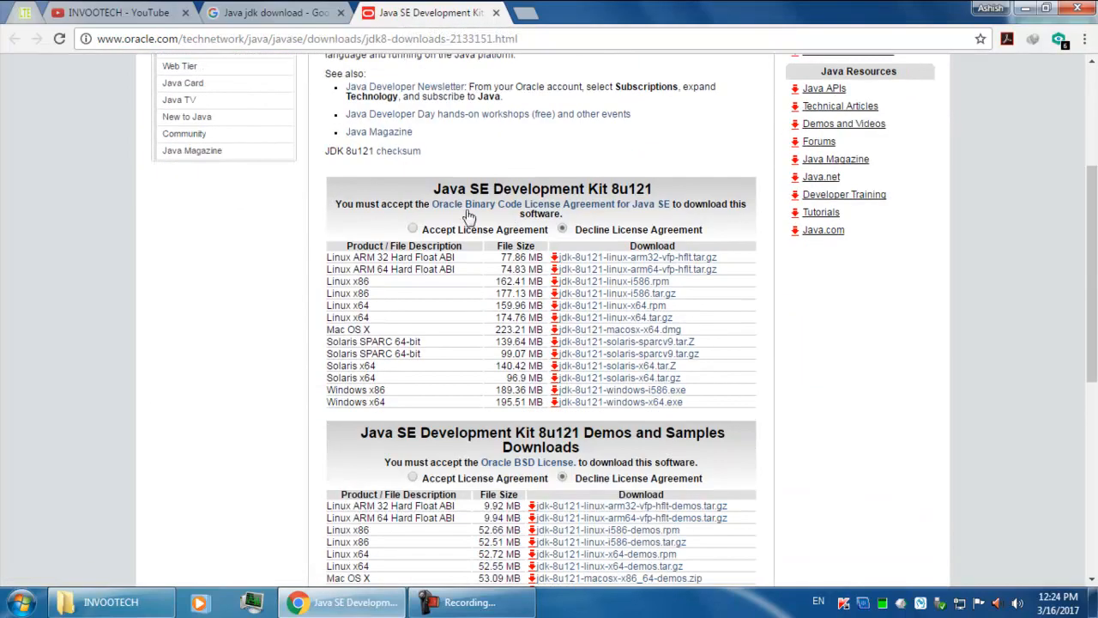
Step: Highlight the license acceptance message and scroll down to the Windows x64 download row
{"action": "scroll", "scroll_direction": "down", "scroll_amount": 3}
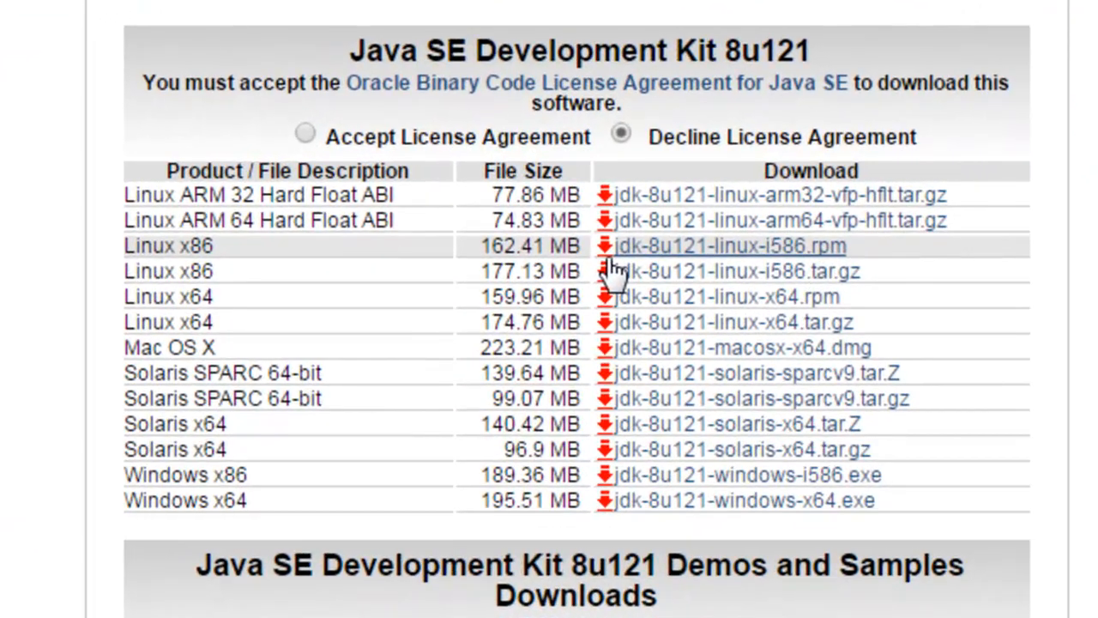
{"action": "mouse_move", "coordinate": [288, 140]}
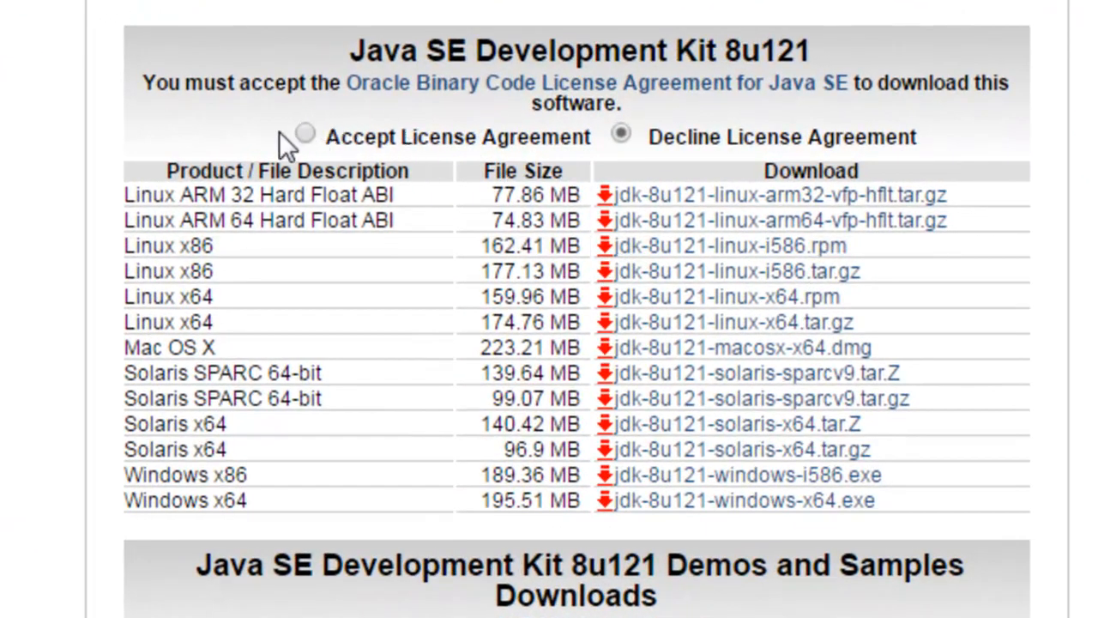
{"action": "mouse_move", "coordinate": [312, 153]}
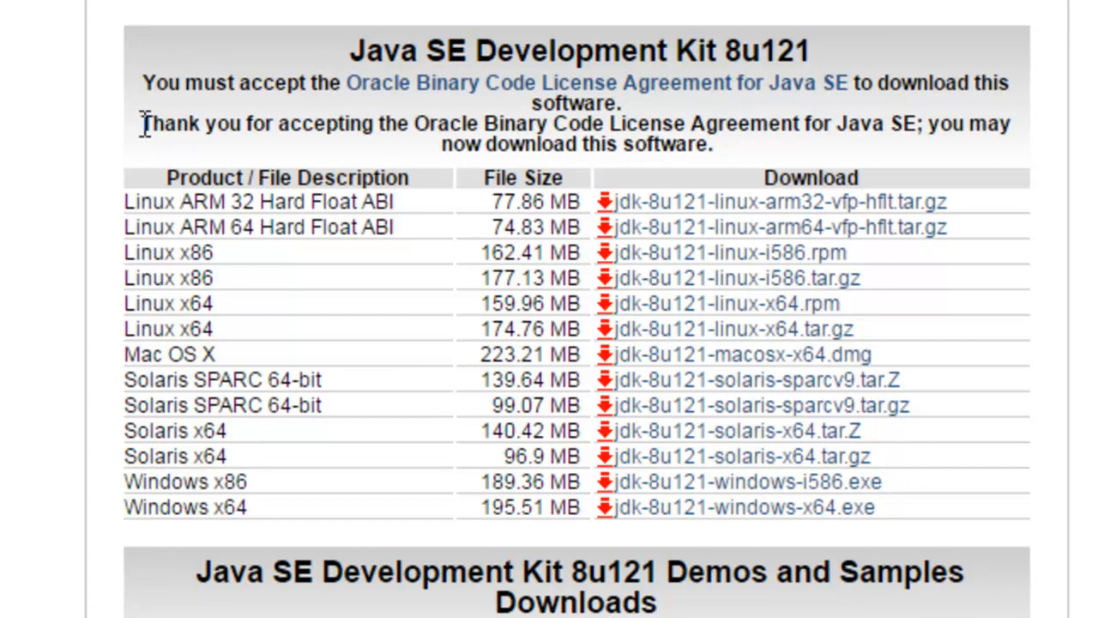
{"action": "left_click_drag", "start_coordinate": [144, 124], "coordinate": [438, 124]}
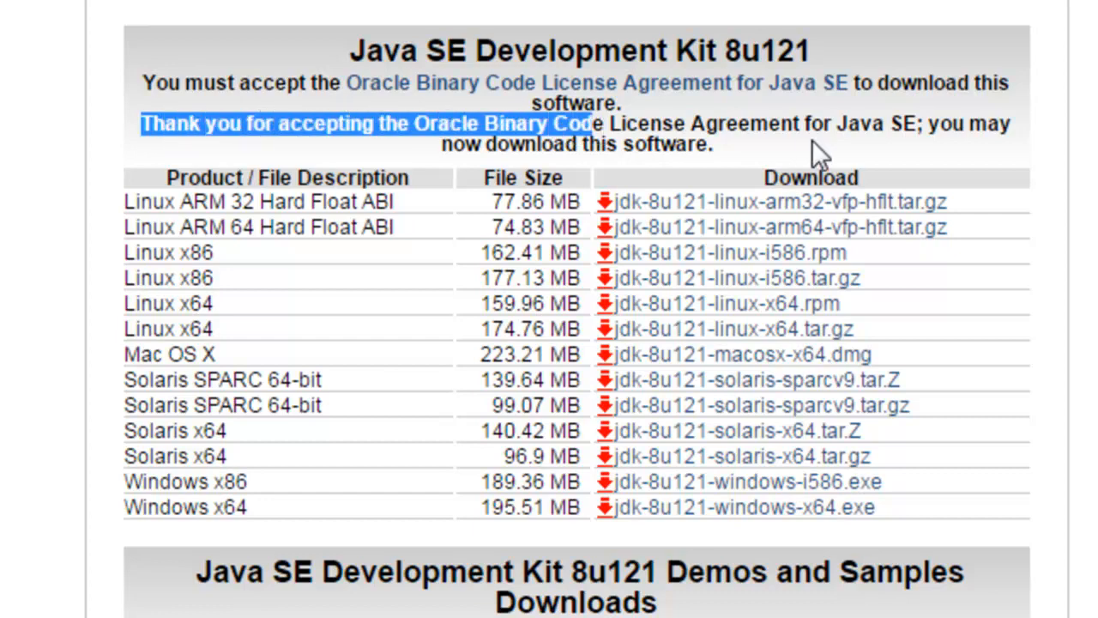
{"action": "scroll", "scroll_direction": "down", "scroll_amount": 3}
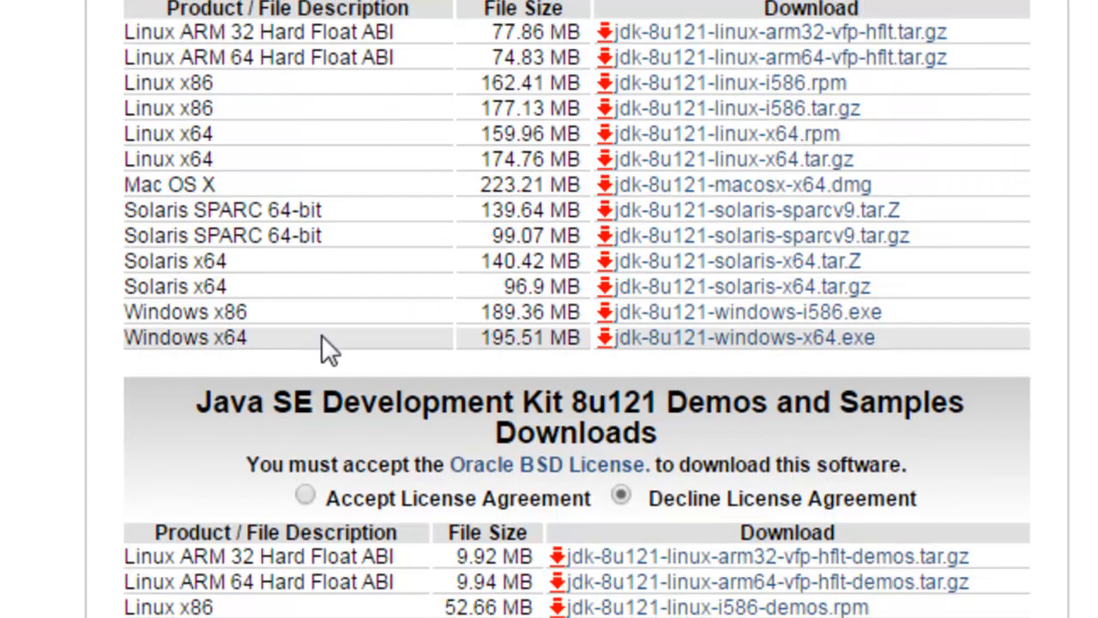
{"action": "mouse_move", "coordinate": [337, 346]}
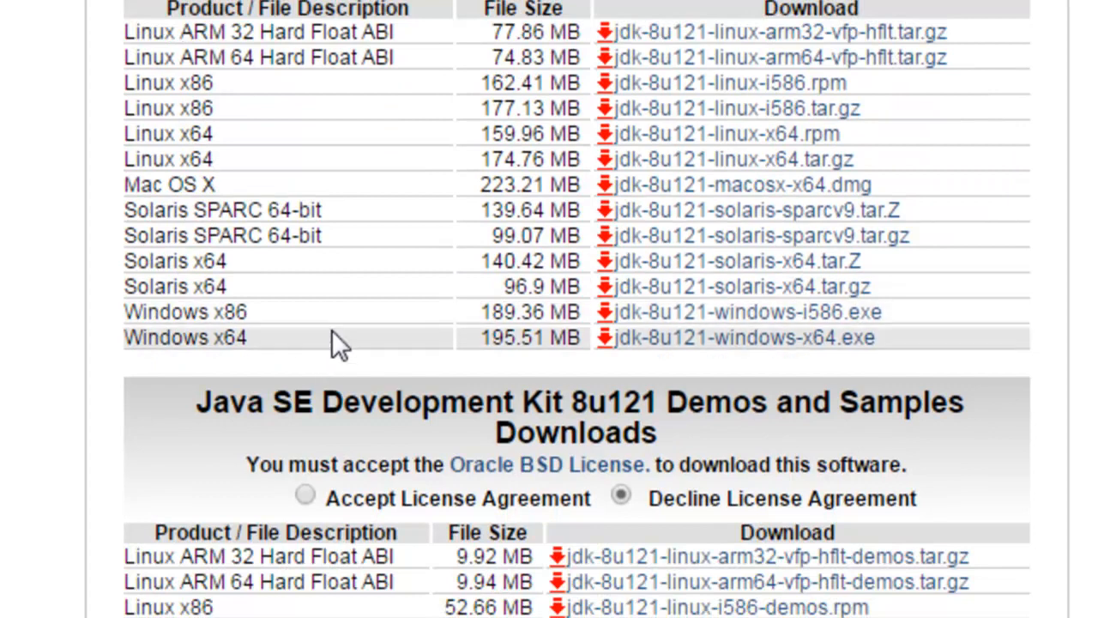
{"action": "mouse_move", "coordinate": [271, 374]}
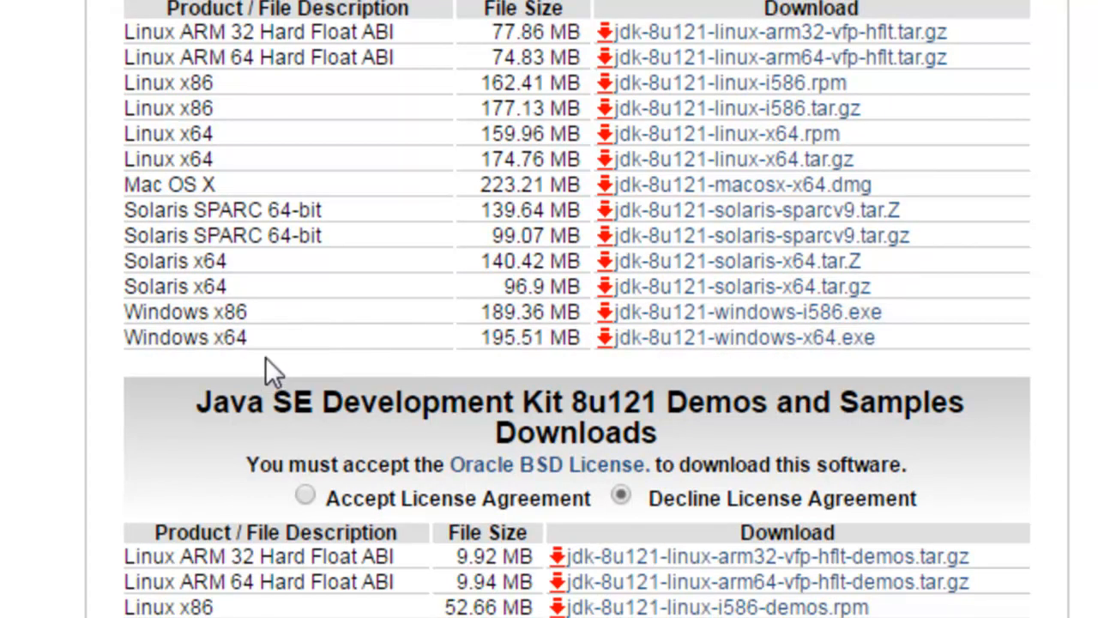
{"action": "mouse_move", "coordinate": [339, 347]}
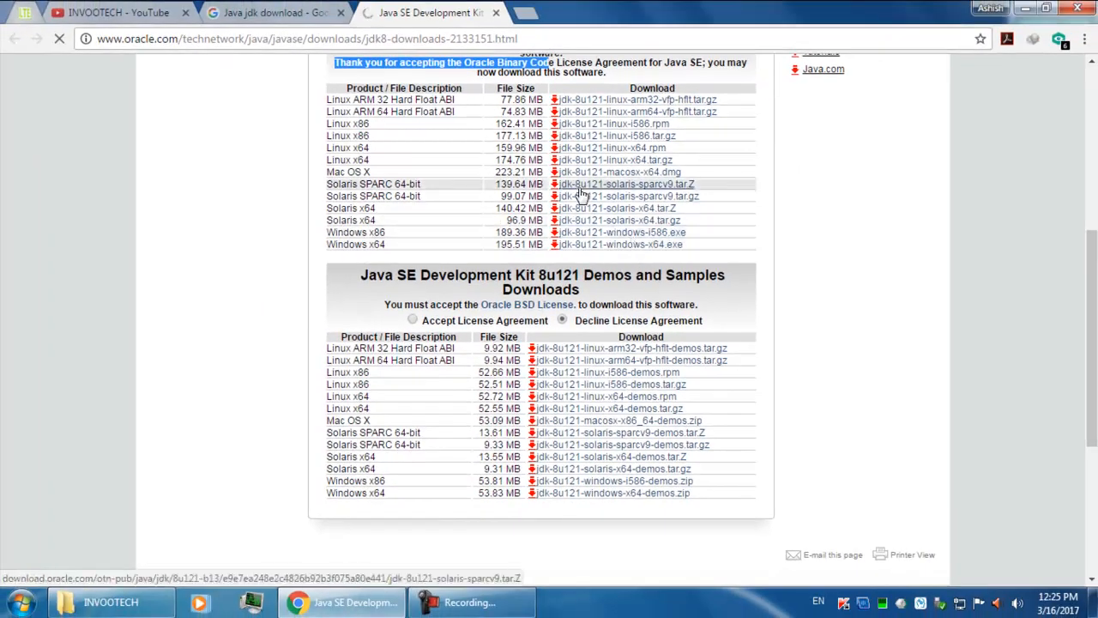
Step: Start downloading jdk-8u121-windows-x64.exe, then cancel it in Chrome's downloads
{"action": "left_click", "coordinate": [626, 184]}
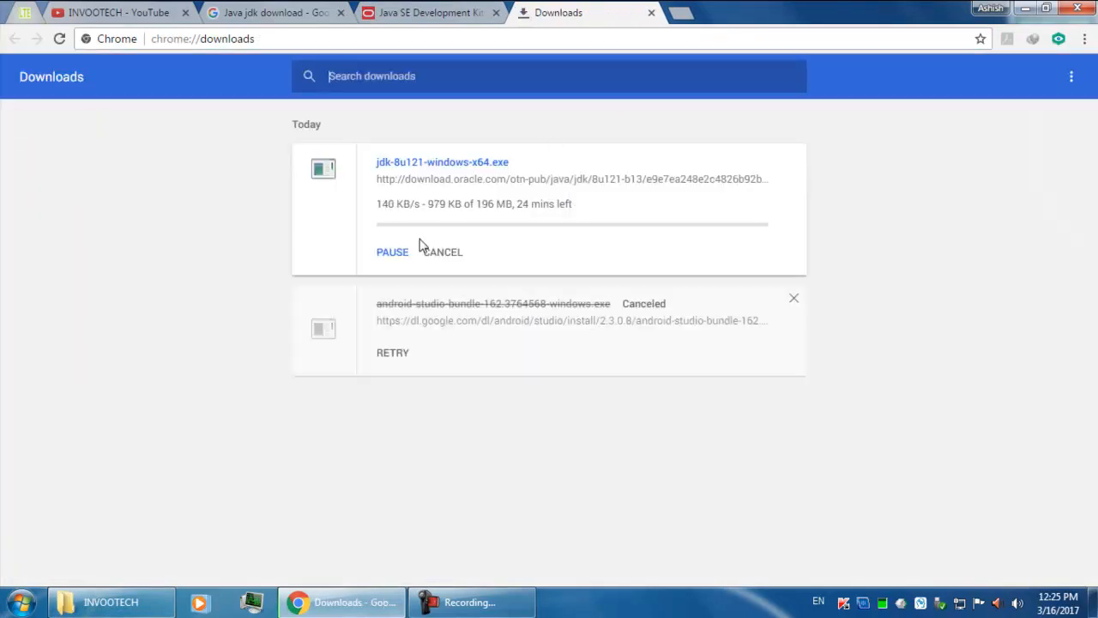
{"action": "mouse_move", "coordinate": [443, 252]}
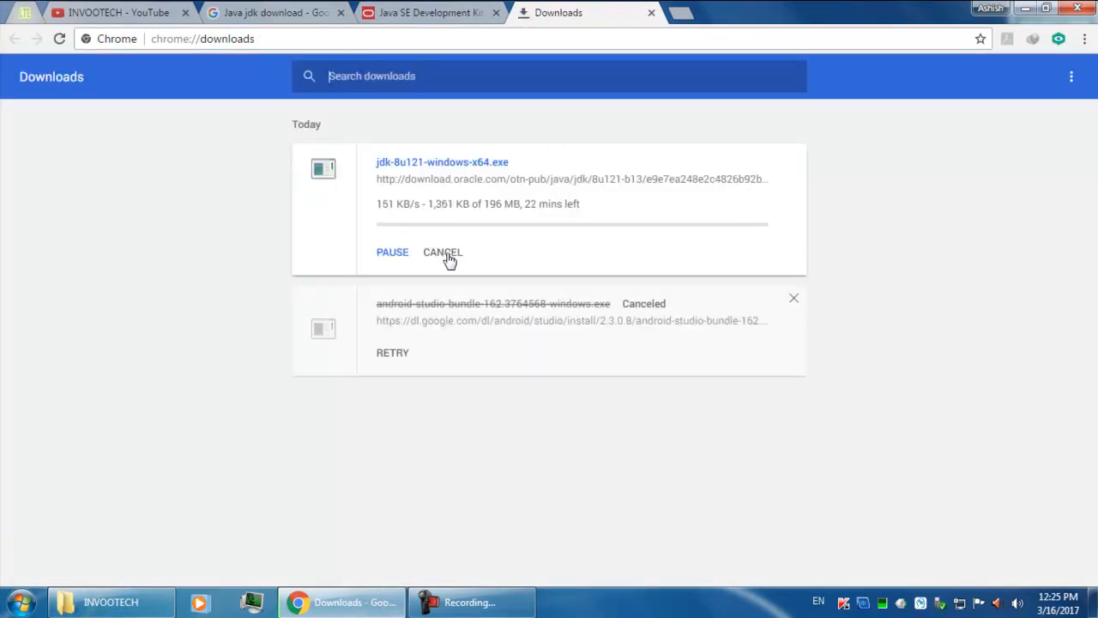
{"action": "left_click", "coordinate": [443, 250]}
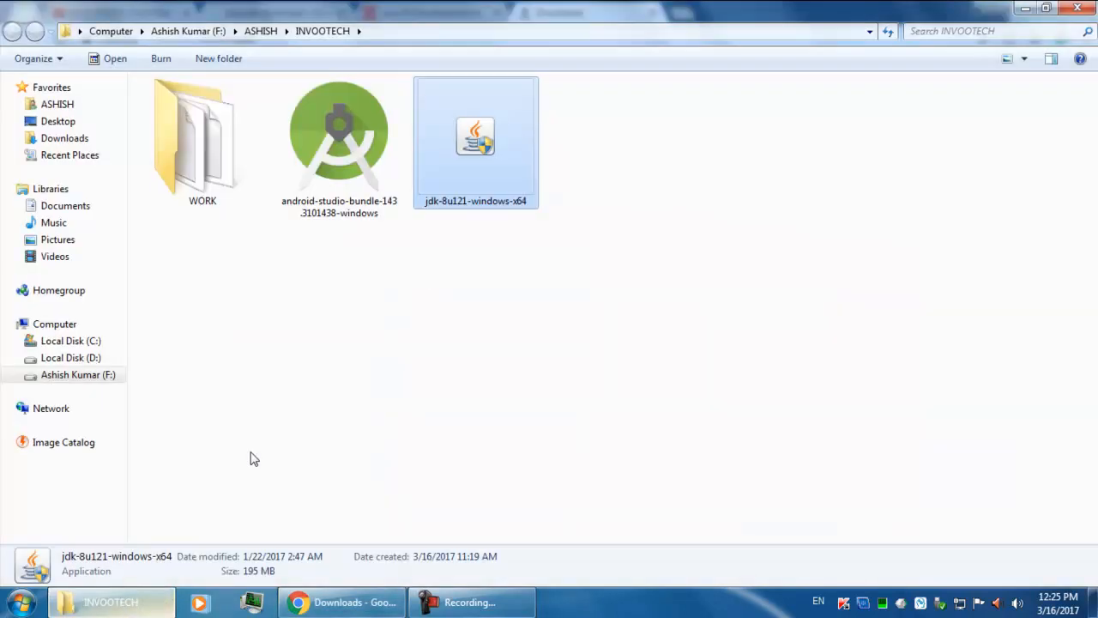
{"action": "mouse_move", "coordinate": [446, 110]}
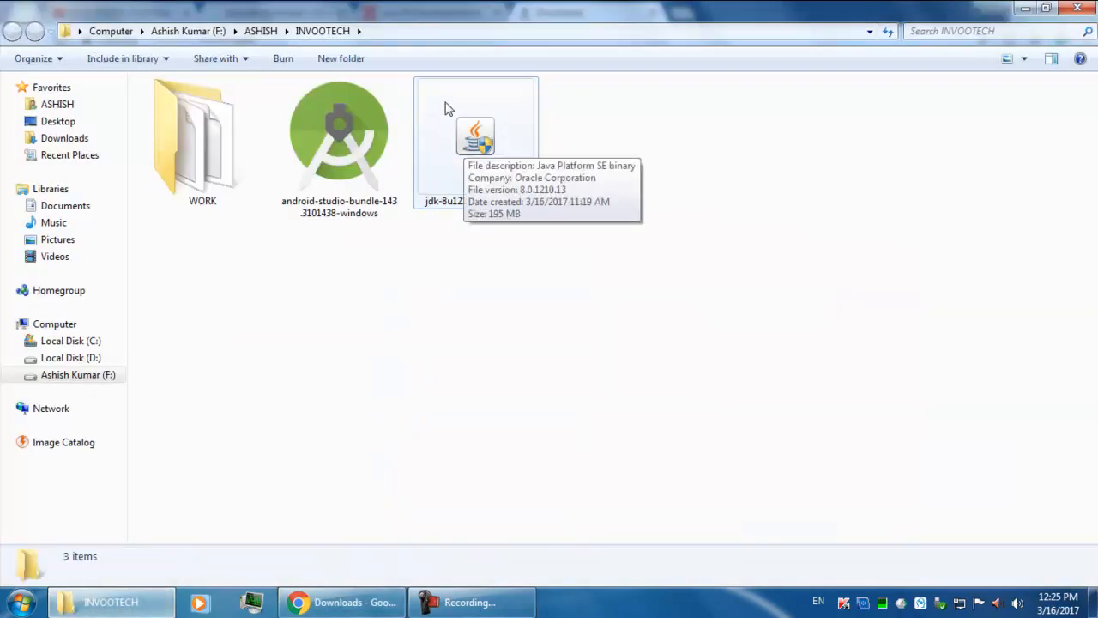
{"action": "mouse_move", "coordinate": [489, 154]}
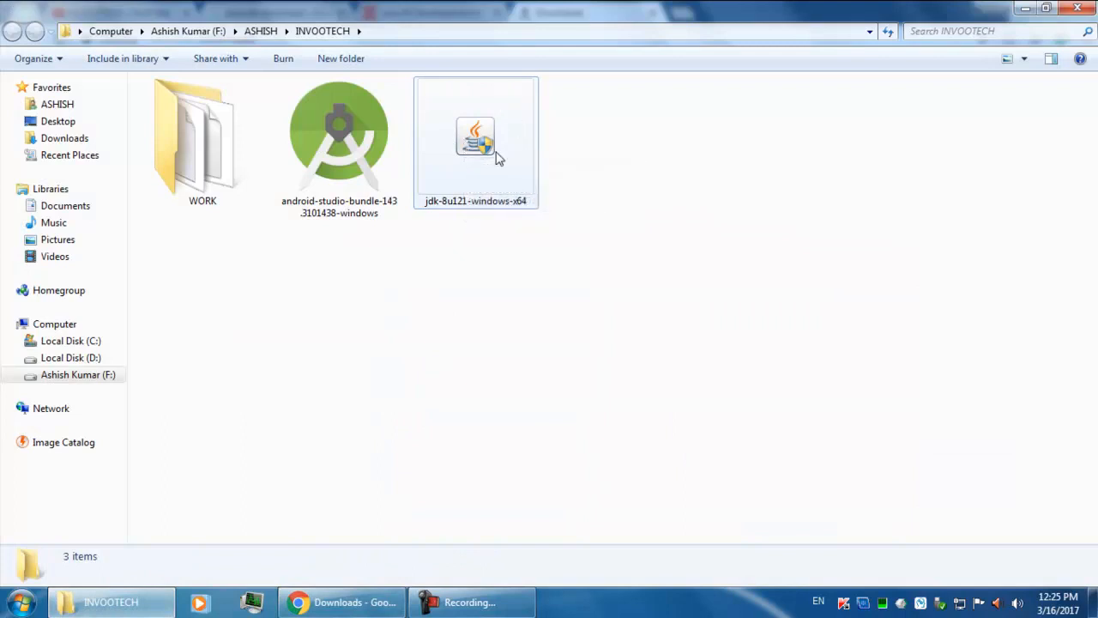
Step: Select the already-downloaded jdk-8u121-windows-x64 installer in the INVOOTECH folder
{"action": "left_click", "coordinate": [475, 138]}
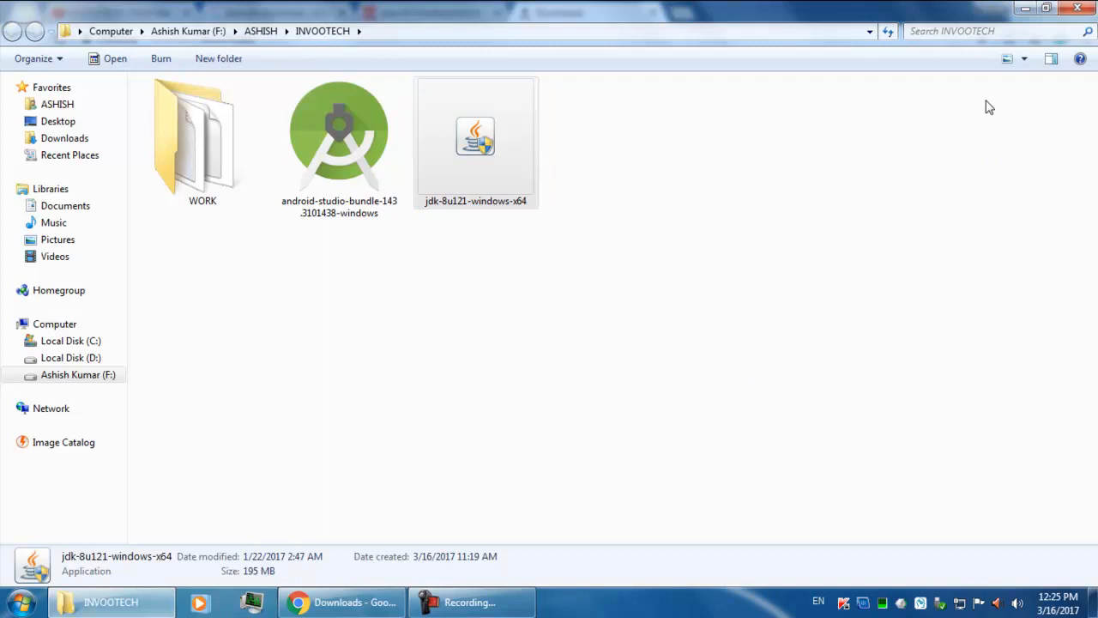
{"action": "mouse_move", "coordinate": [999, 79]}
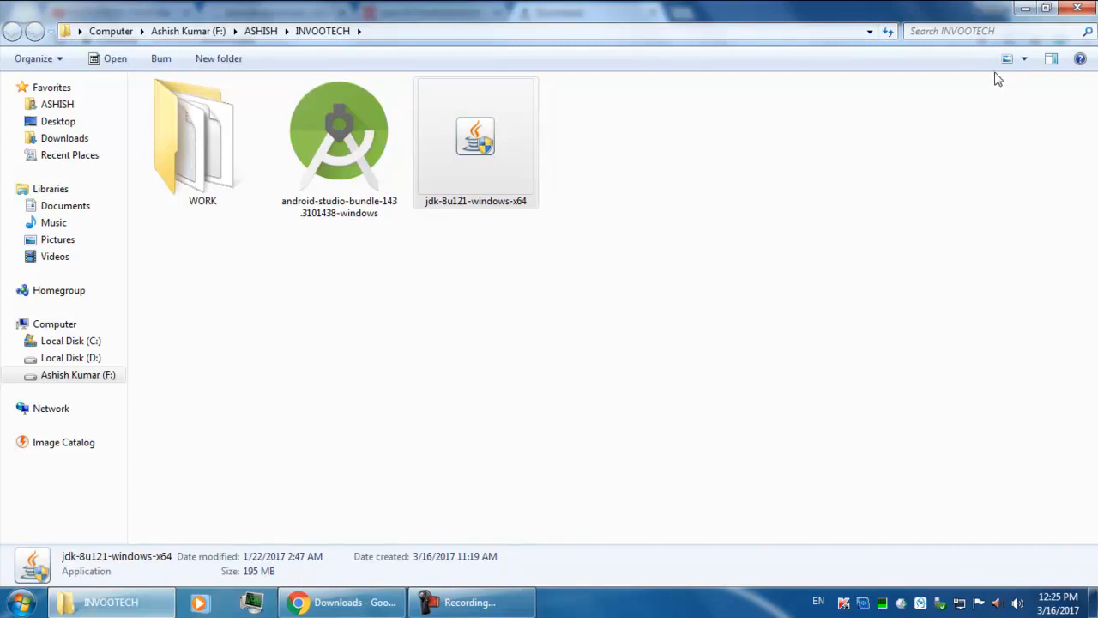
{"action": "mouse_move", "coordinate": [999, 141]}
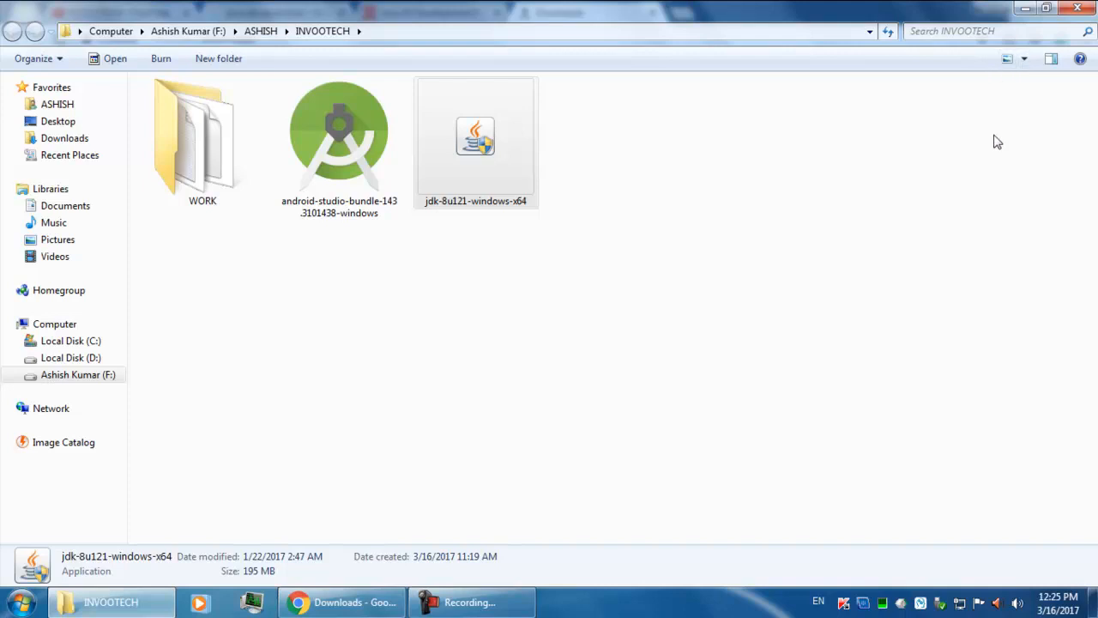
{"action": "left_click", "coordinate": [340, 601]}
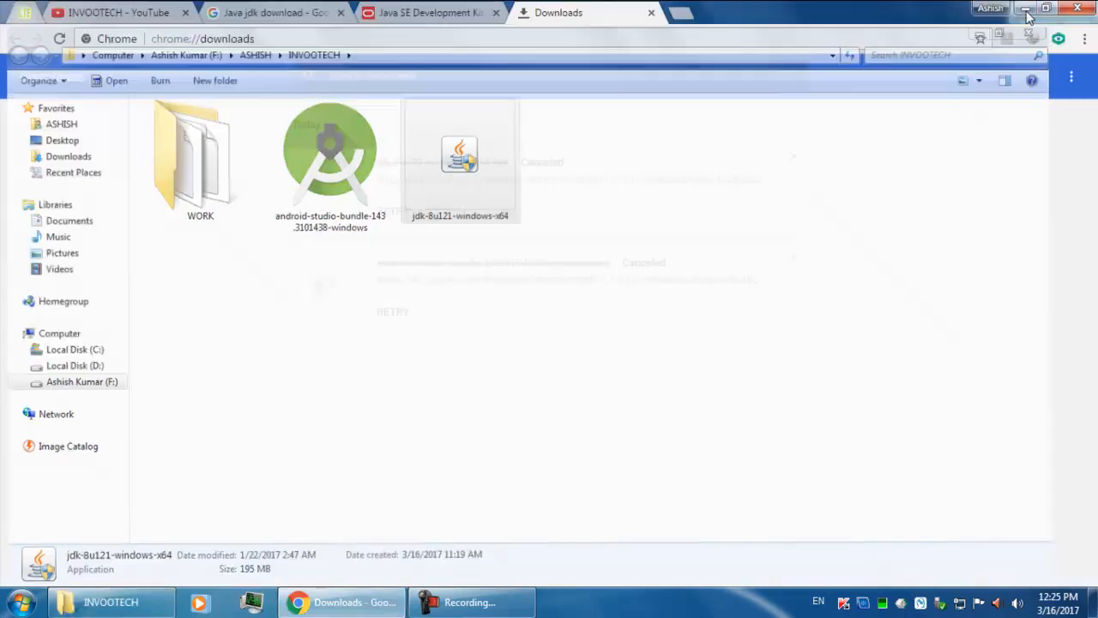
Step: Hide the browser and continue past the JDK 8 Update 121 installer welcome screen
{"action": "left_click", "coordinate": [1026, 16]}
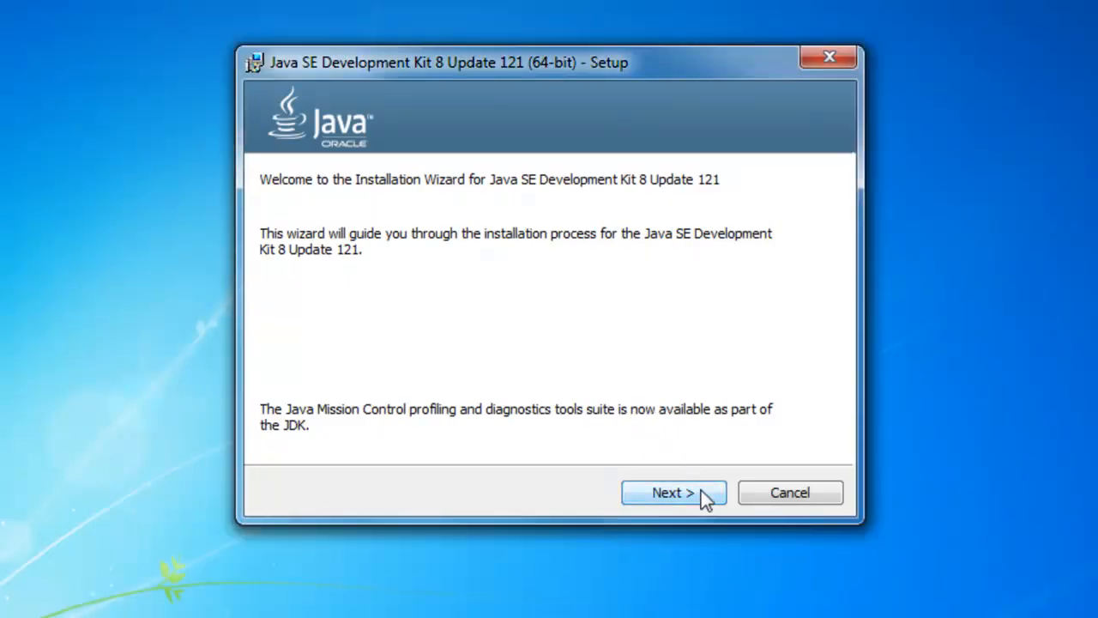
{"action": "left_click", "coordinate": [673, 491]}
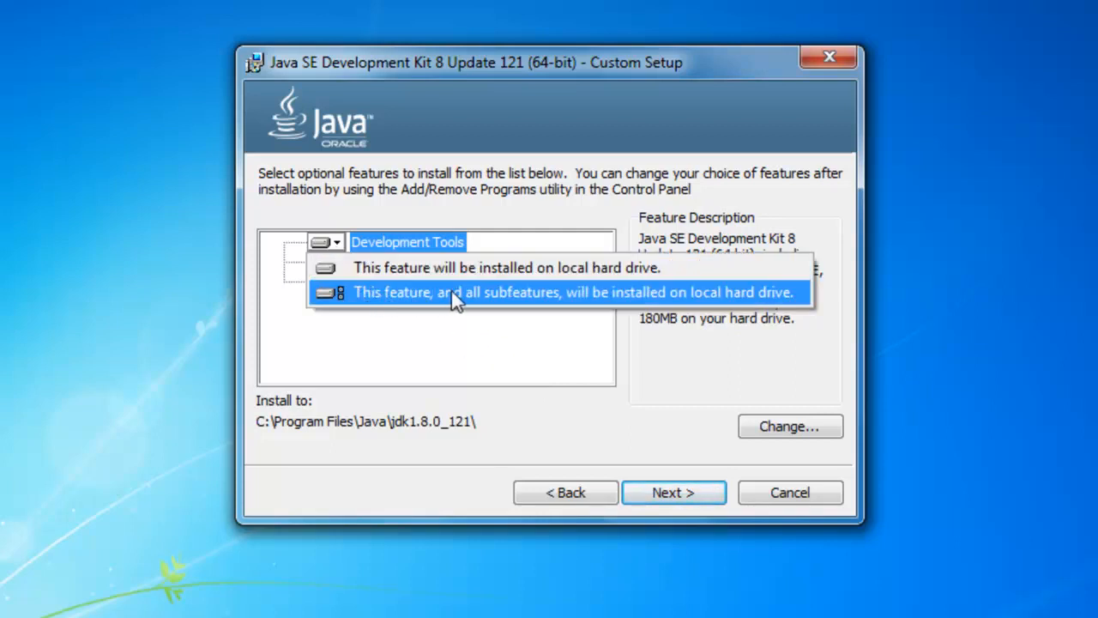
{"action": "mouse_move", "coordinate": [568, 311]}
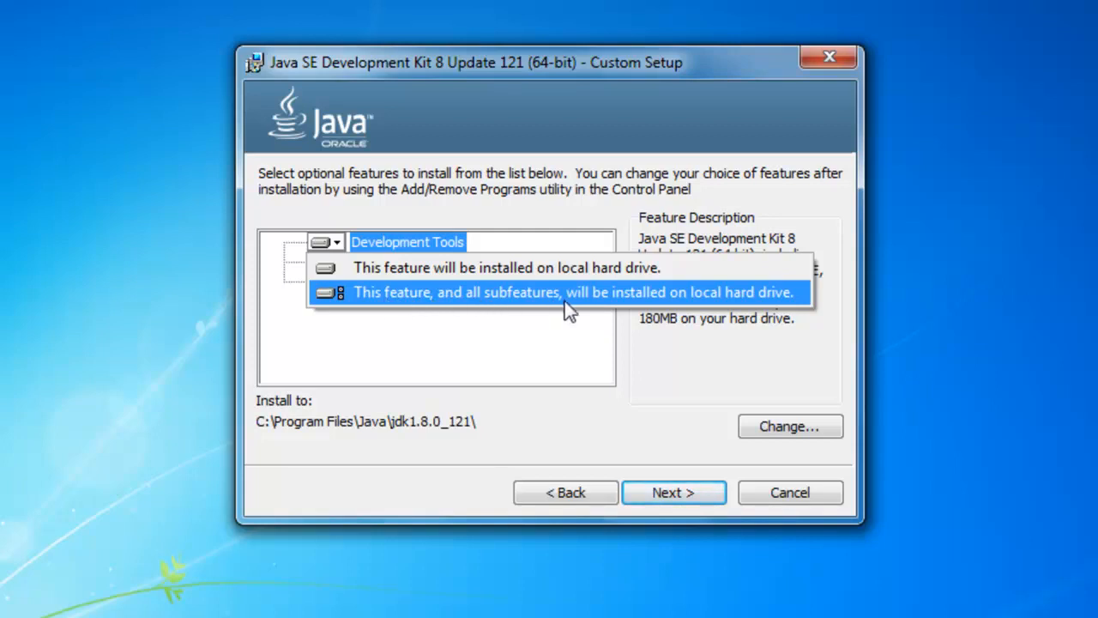
{"action": "mouse_move", "coordinate": [678, 312]}
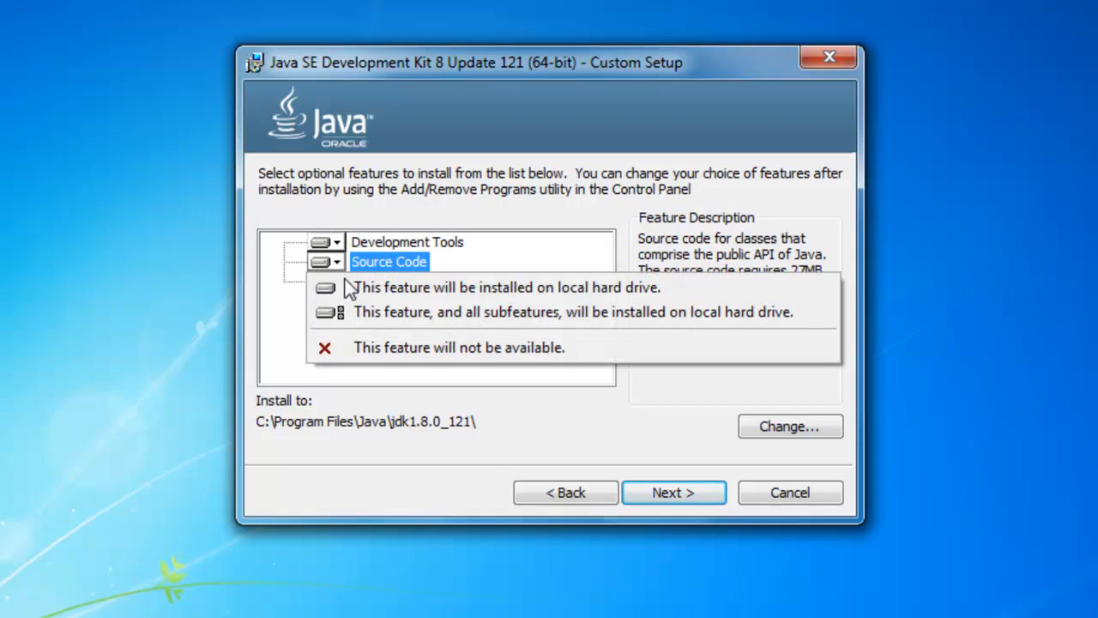
{"action": "mouse_move", "coordinate": [515, 312]}
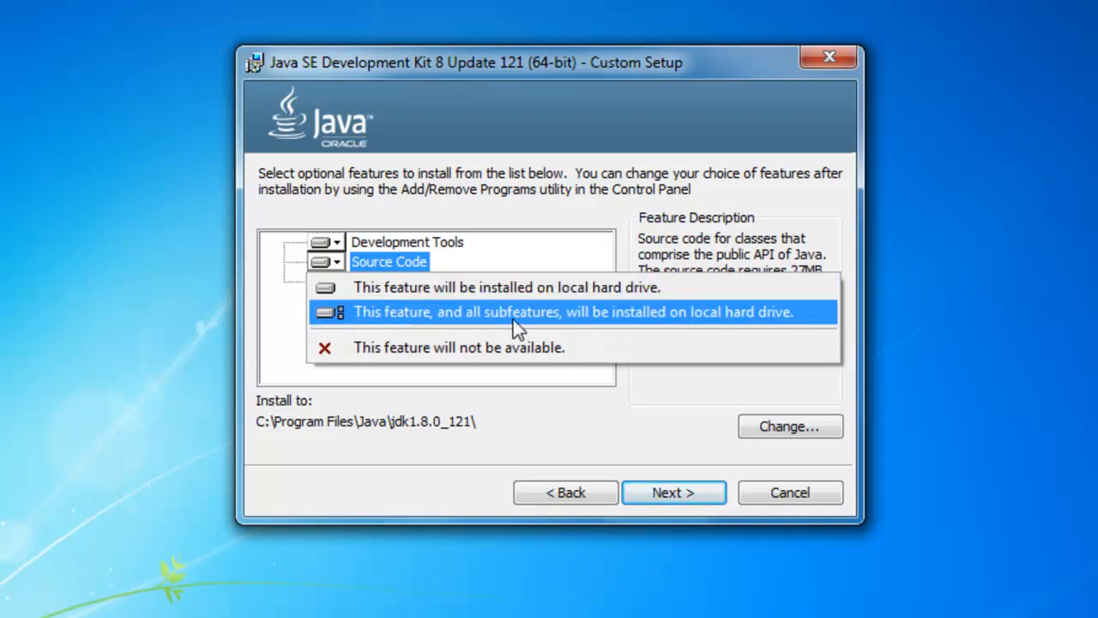
{"action": "mouse_move", "coordinate": [678, 328]}
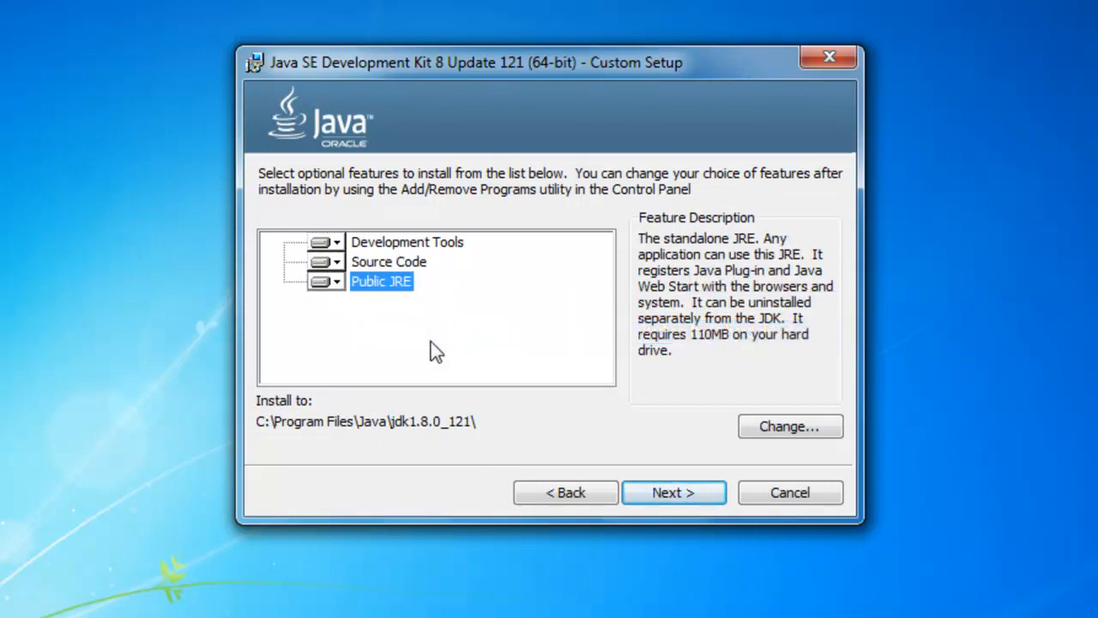
Step: Begin installing the chosen JDK features into C:\Program Files\Java\jdk1.8.0_121
{"action": "left_click", "coordinate": [672, 491]}
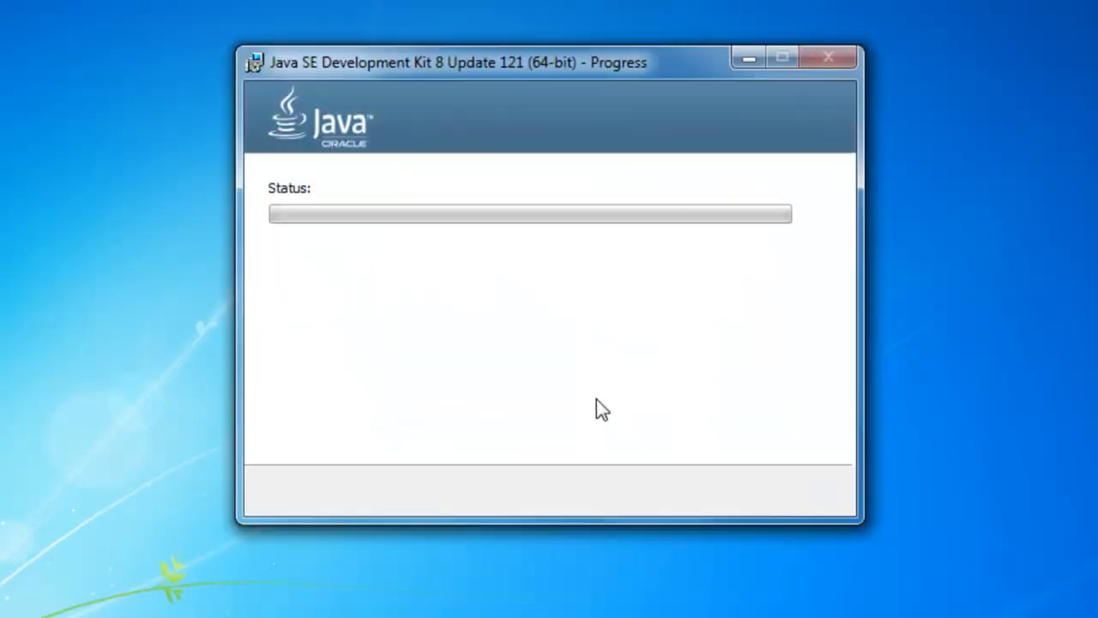
{"action": "mouse_move", "coordinate": [527, 288]}
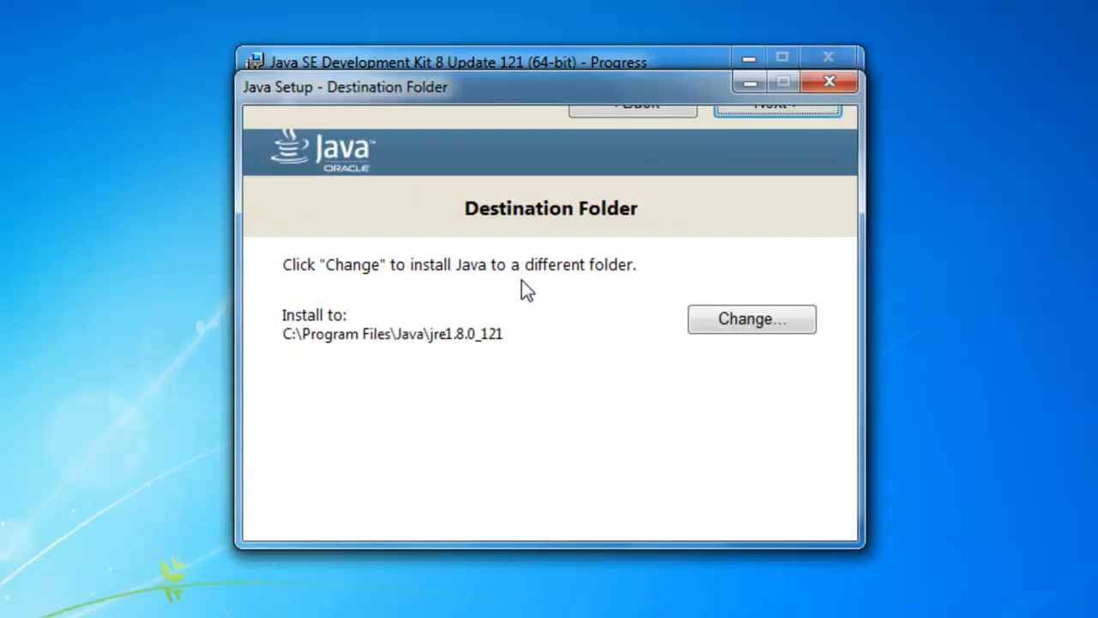
{"action": "mouse_move", "coordinate": [395, 58]}
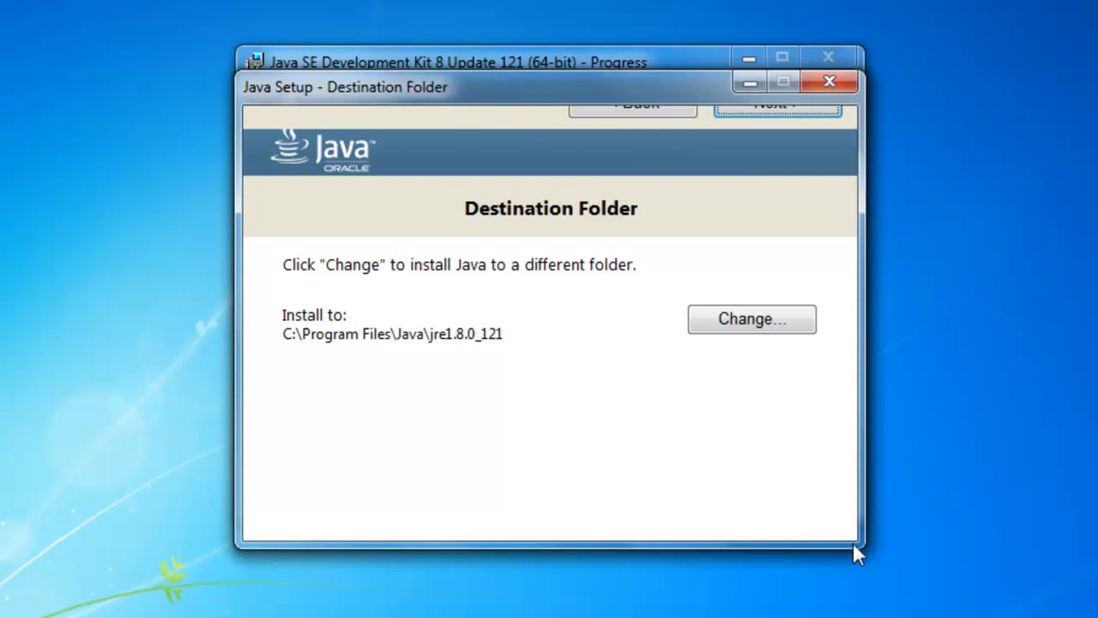
{"action": "mouse_move", "coordinate": [724, 467]}
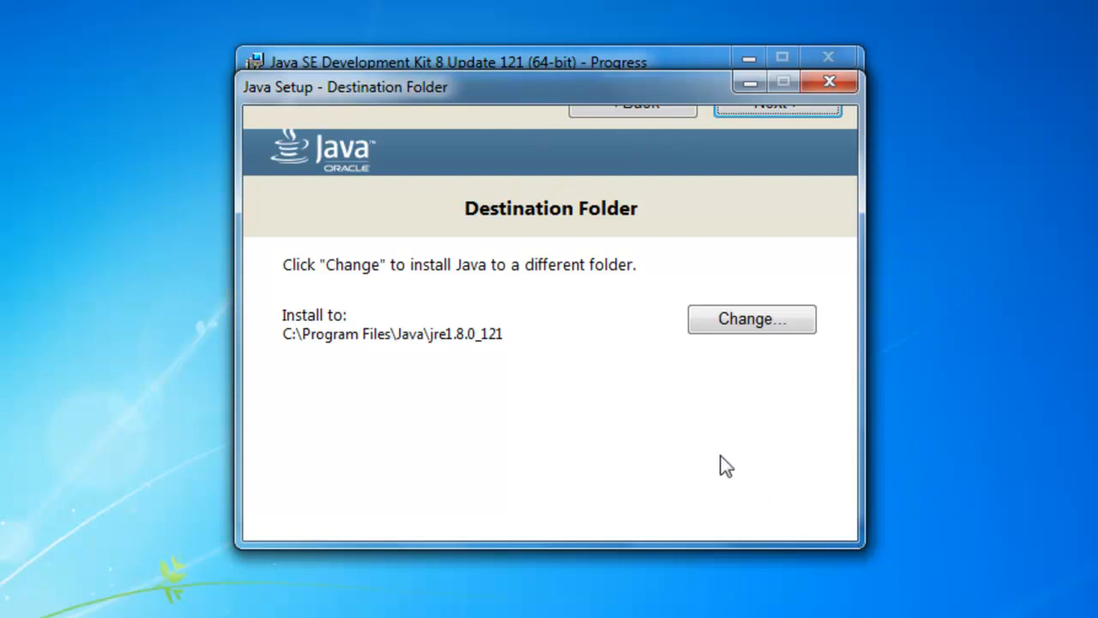
{"action": "mouse_move", "coordinate": [532, 278]}
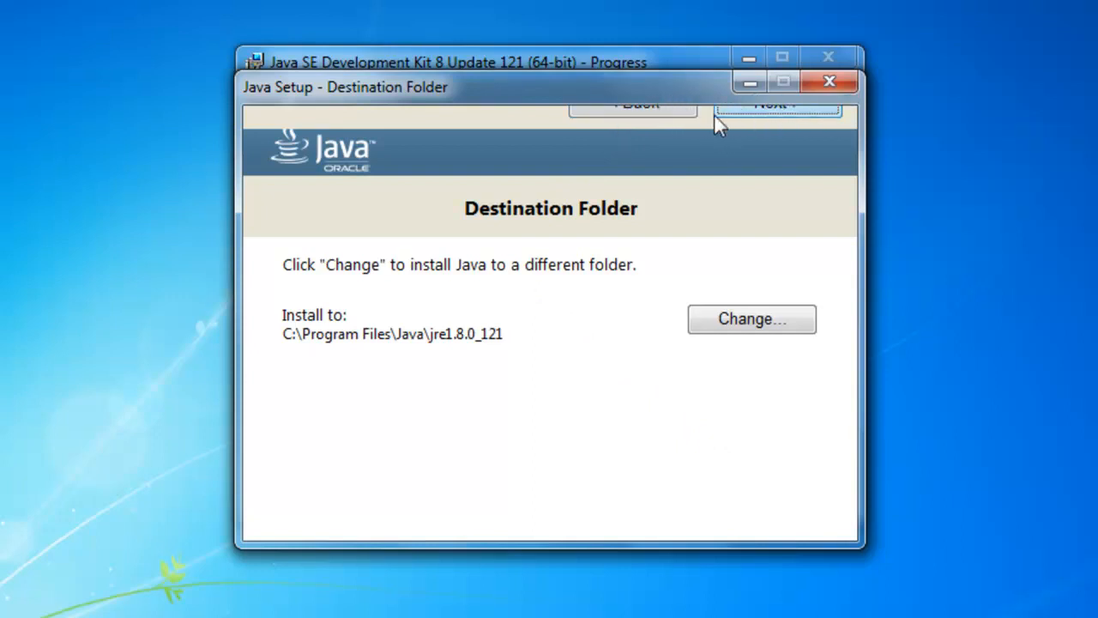
{"action": "mouse_move", "coordinate": [738, 124]}
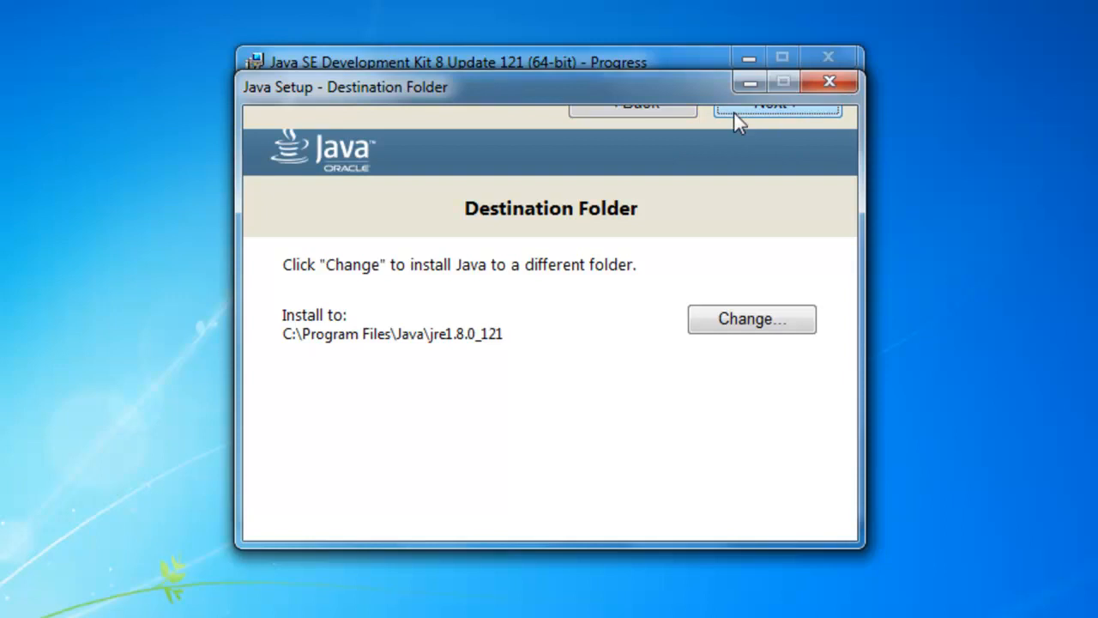
{"action": "mouse_move", "coordinate": [803, 116]}
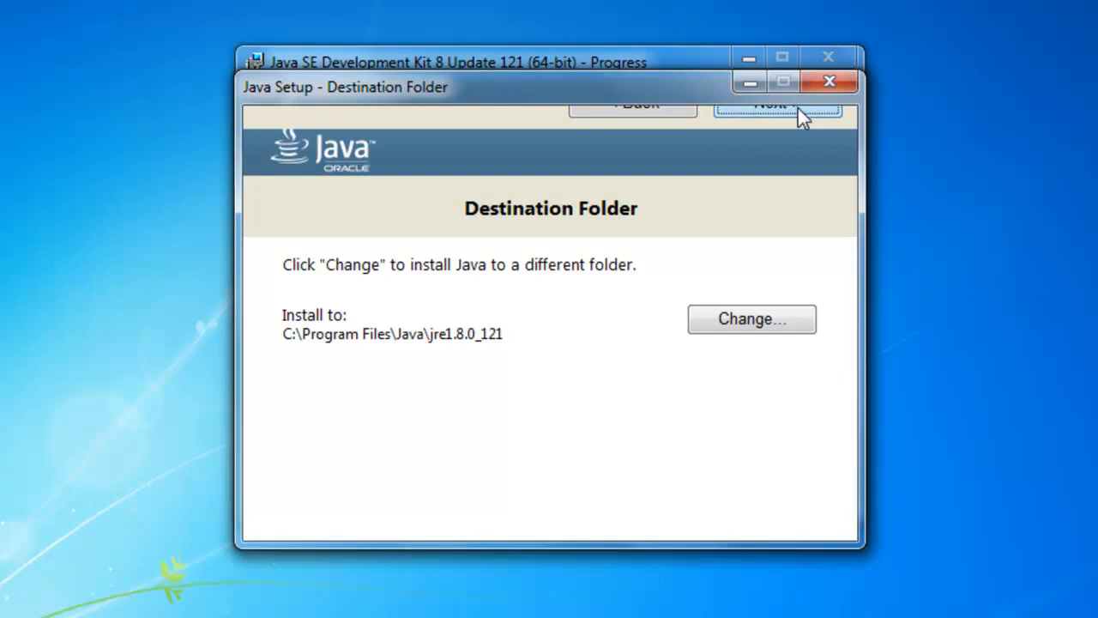
{"action": "mouse_move", "coordinate": [810, 518]}
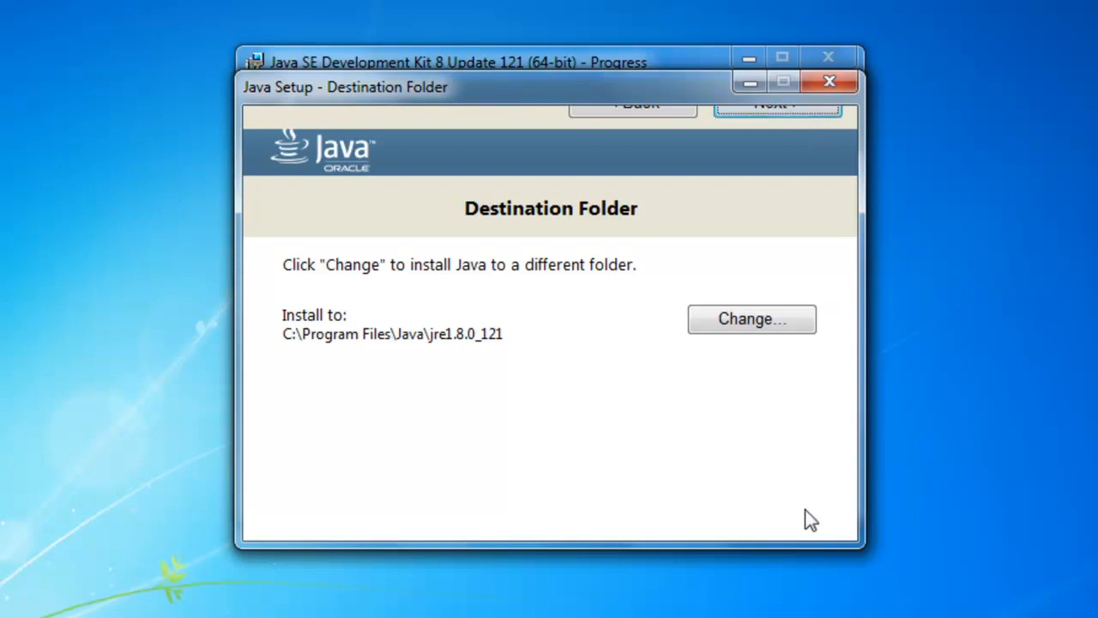
{"action": "mouse_move", "coordinate": [823, 398]}
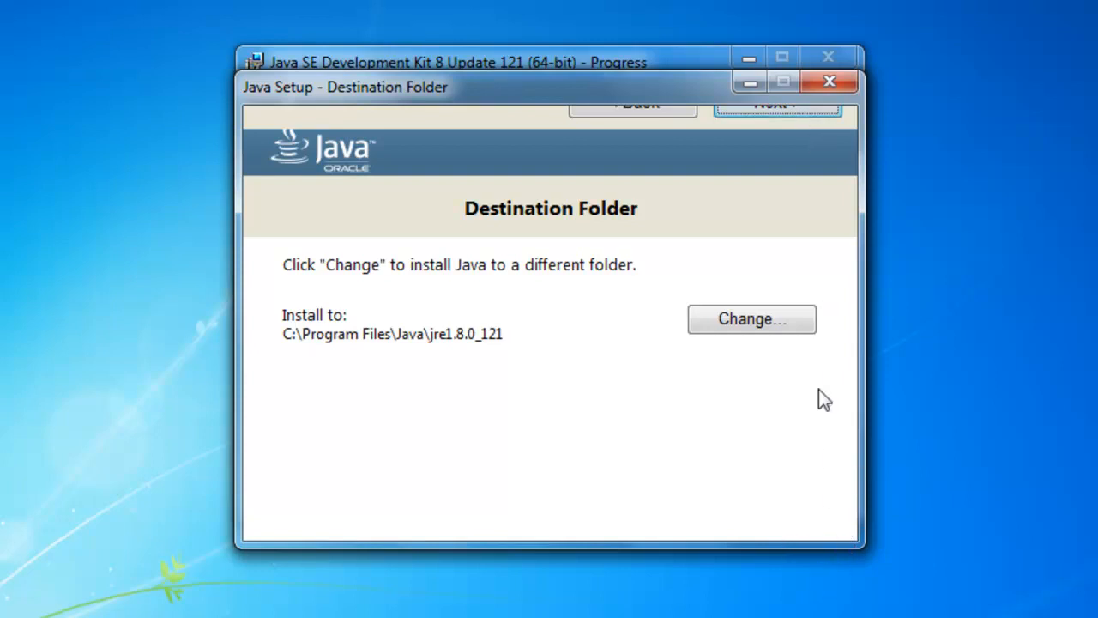
Step: Accept C:\Program Files\Java\jre1.8.0_121 as the JRE destination and continue installing
{"action": "left_click", "coordinate": [775, 103]}
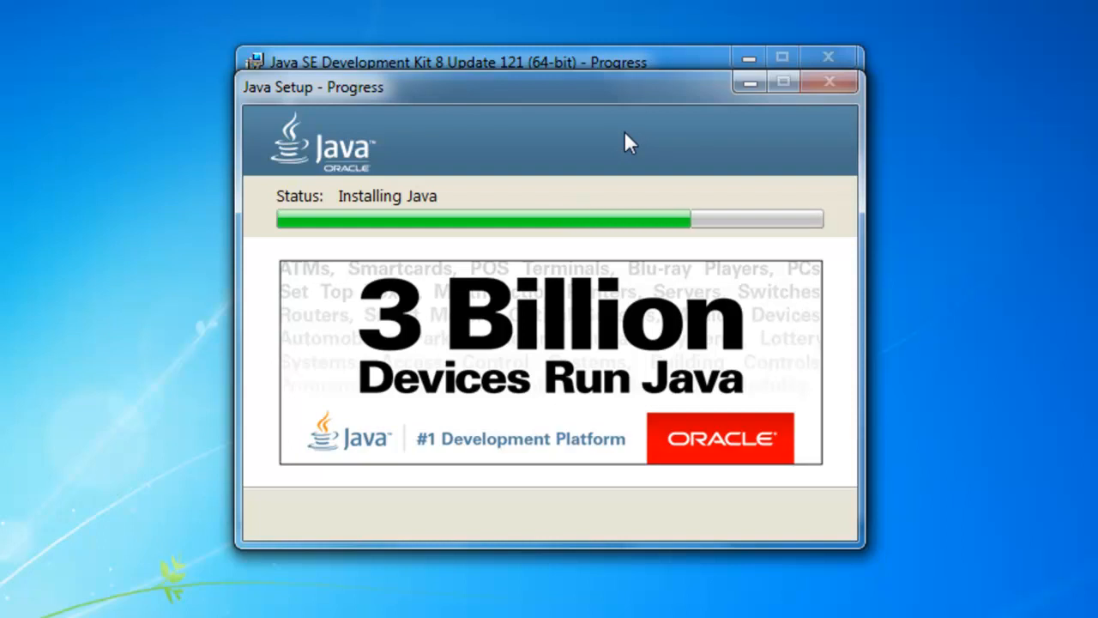
{"action": "mouse_move", "coordinate": [621, 105]}
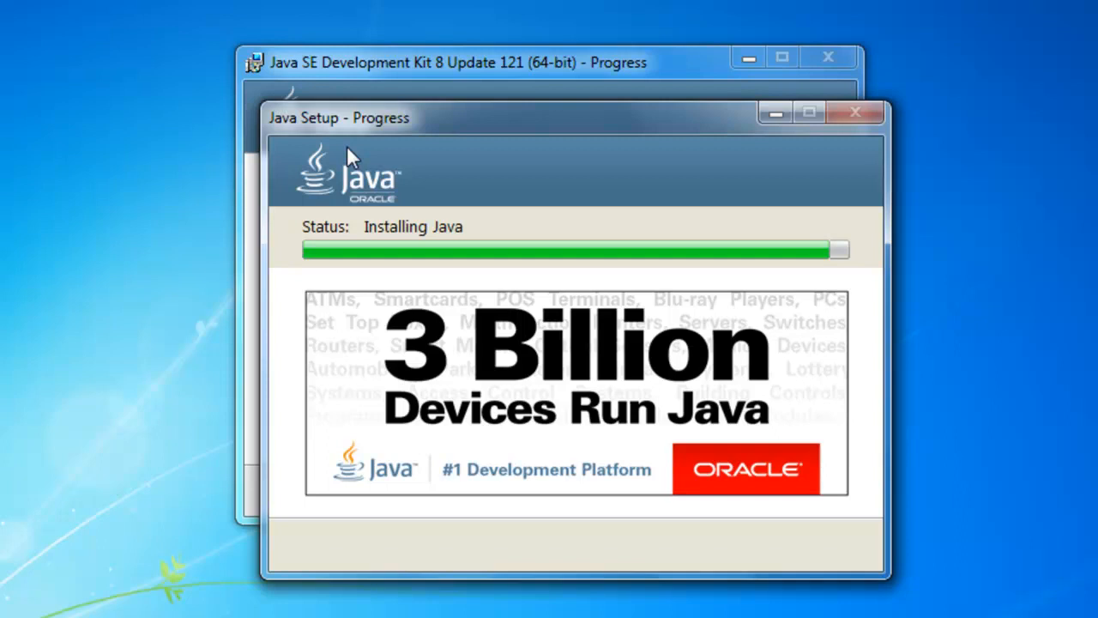
{"action": "mouse_move", "coordinate": [368, 158]}
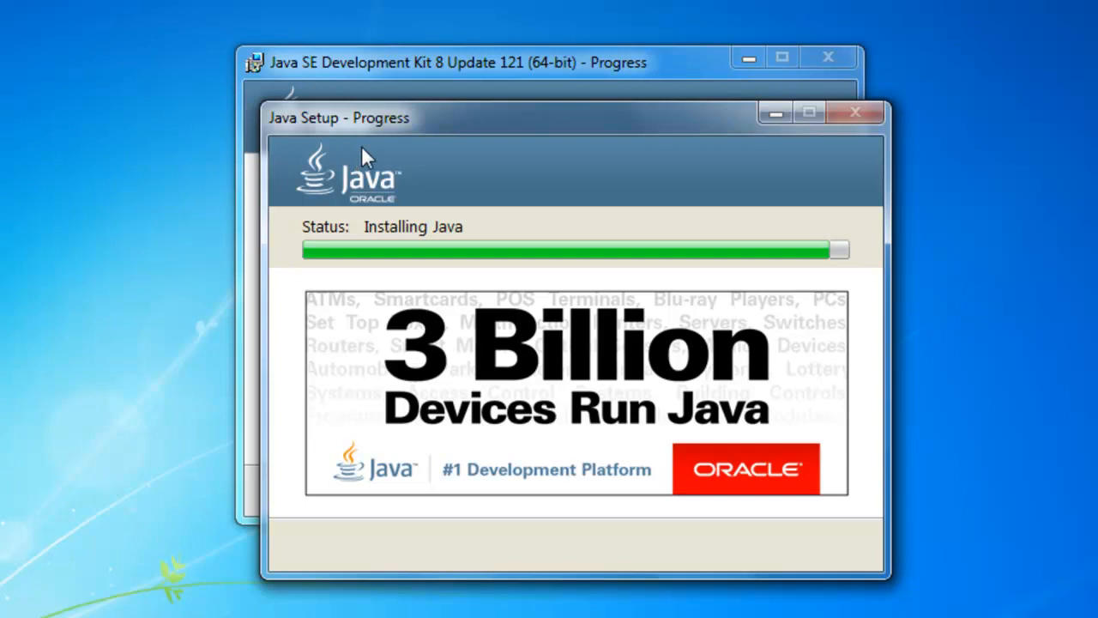
{"action": "mouse_move", "coordinate": [393, 171]}
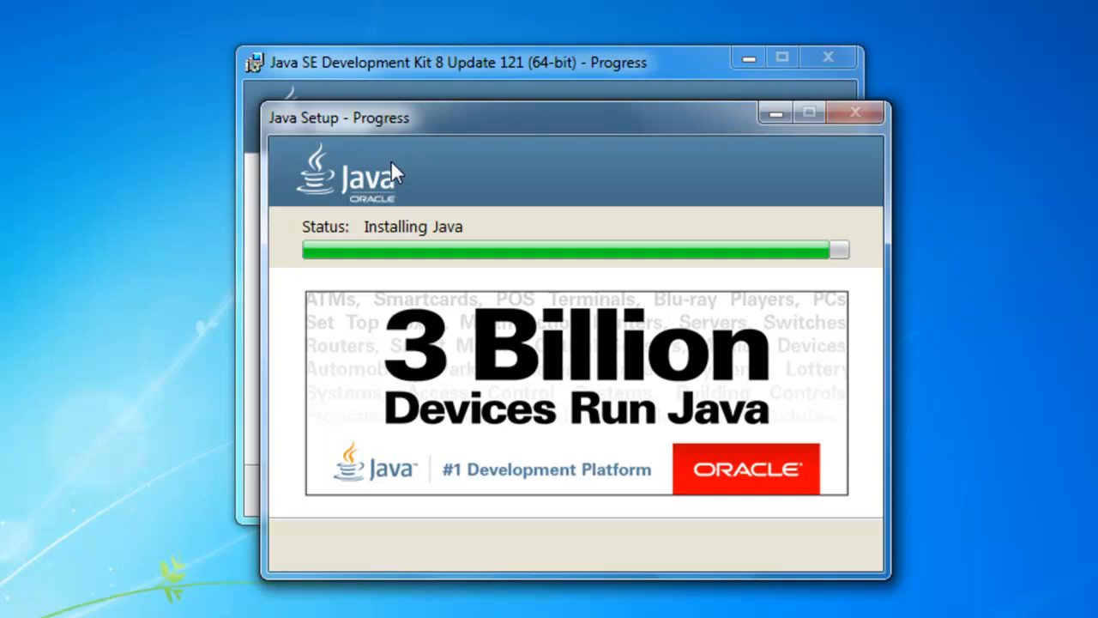
{"action": "mouse_move", "coordinate": [398, 168]}
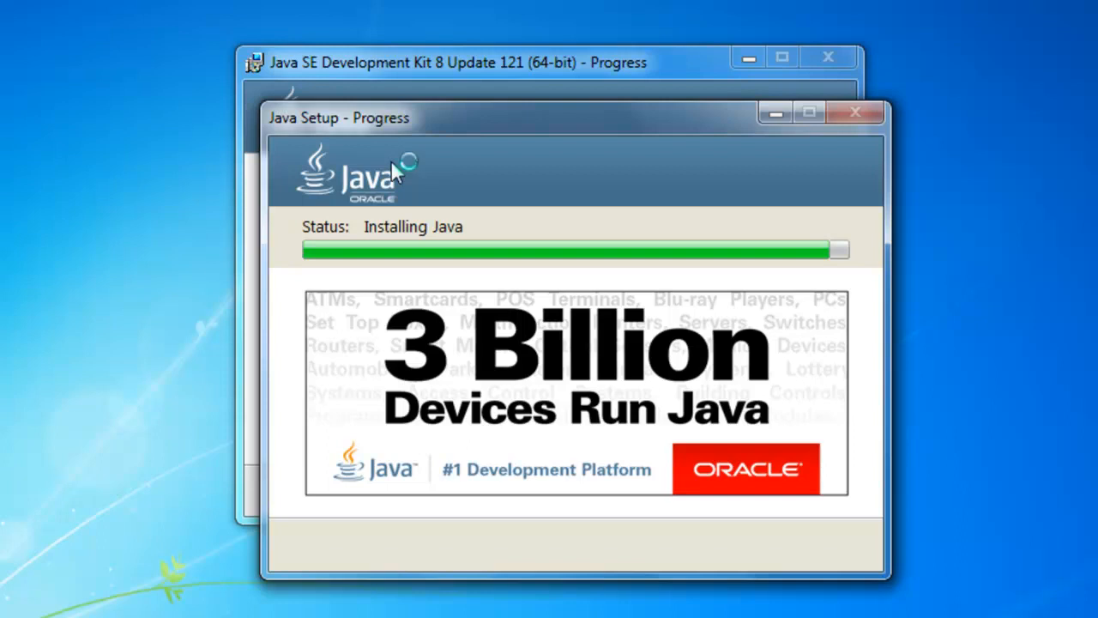
{"action": "mouse_move", "coordinate": [397, 169]}
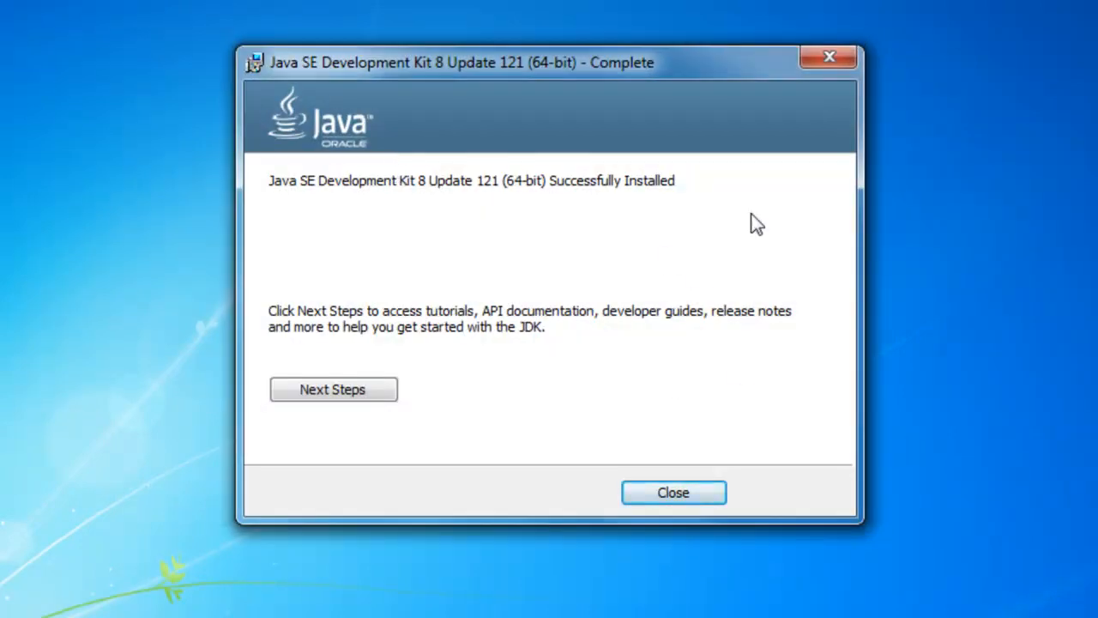
{"action": "mouse_move", "coordinate": [381, 241]}
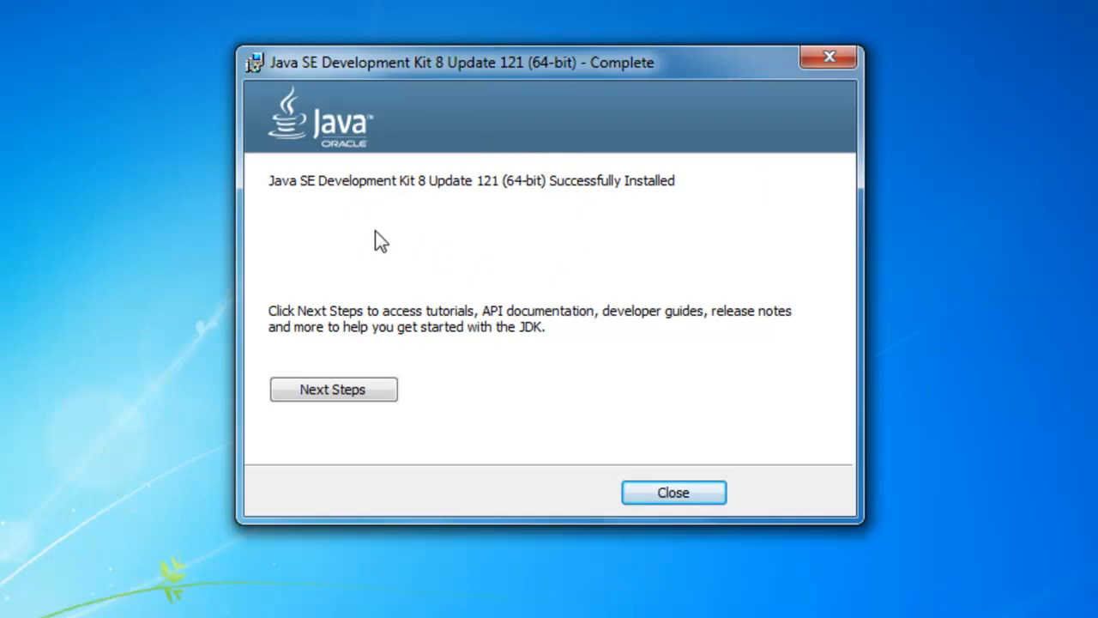
{"action": "mouse_move", "coordinate": [556, 198]}
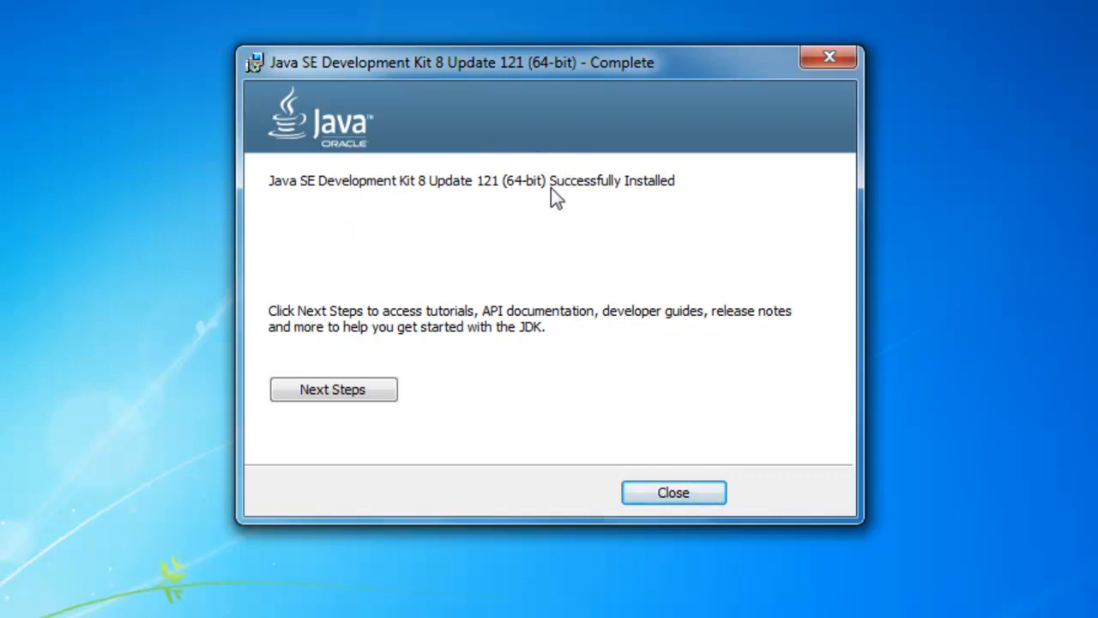
{"action": "mouse_move", "coordinate": [454, 193]}
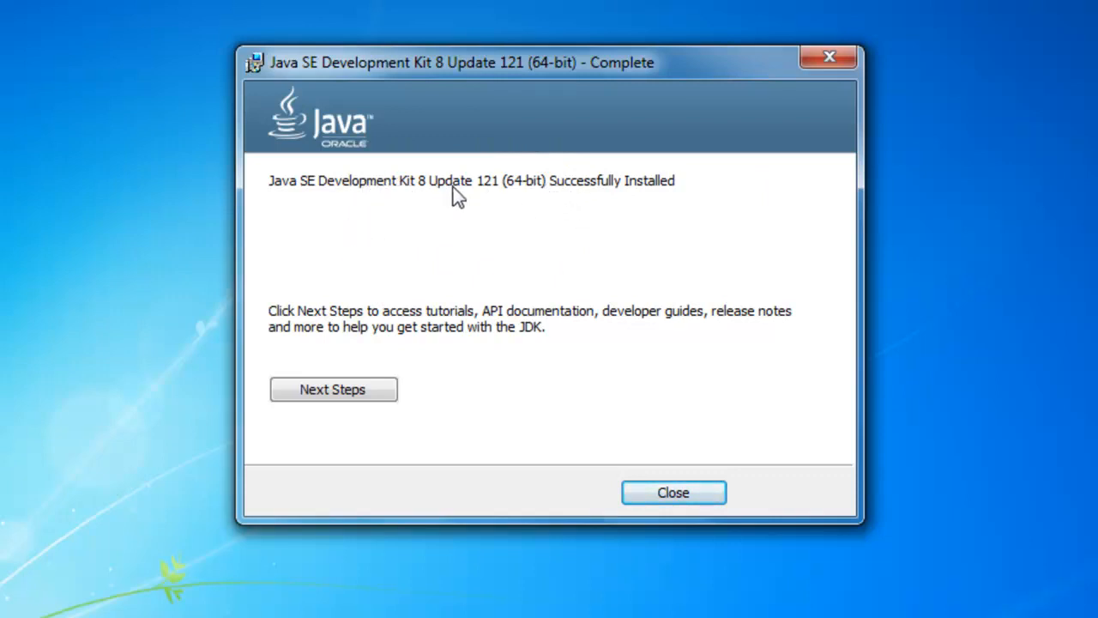
{"action": "mouse_move", "coordinate": [549, 198]}
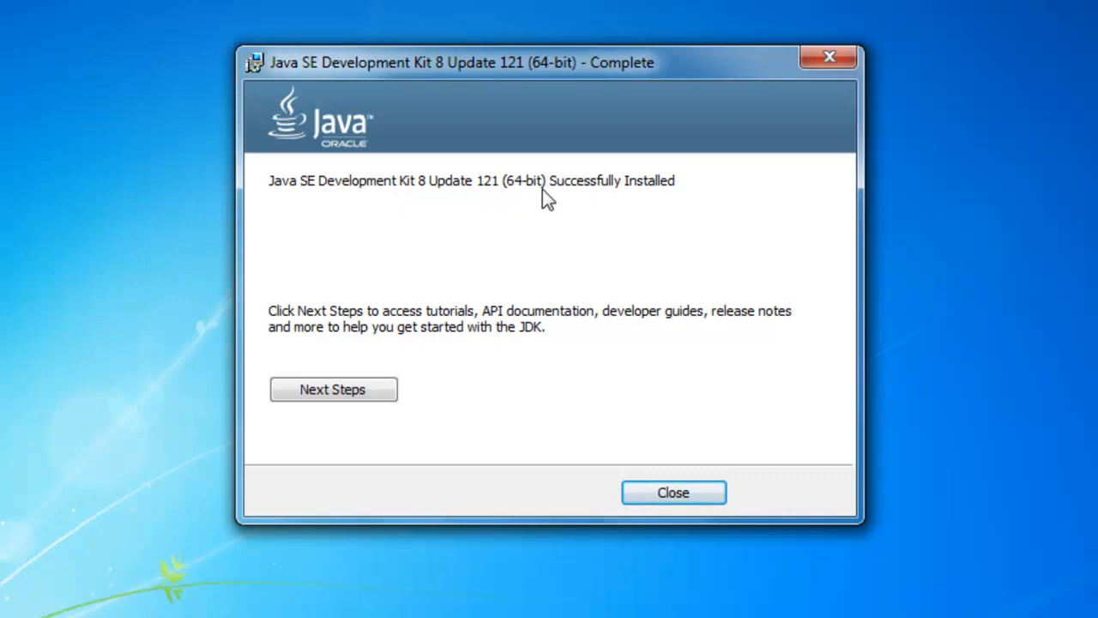
{"action": "mouse_move", "coordinate": [456, 220]}
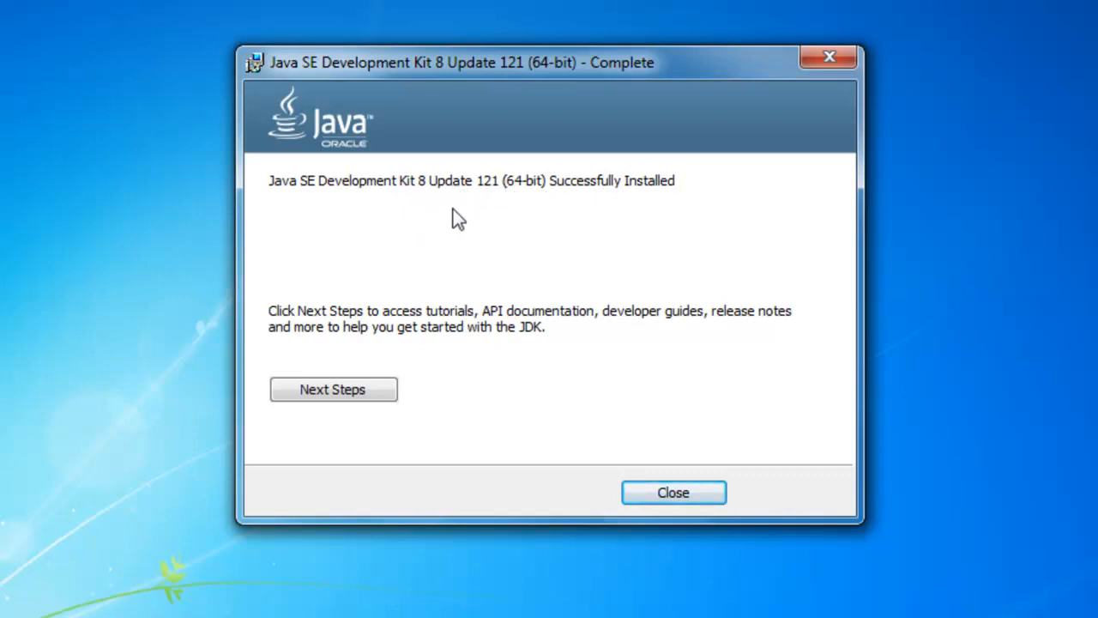
{"action": "mouse_move", "coordinate": [666, 203]}
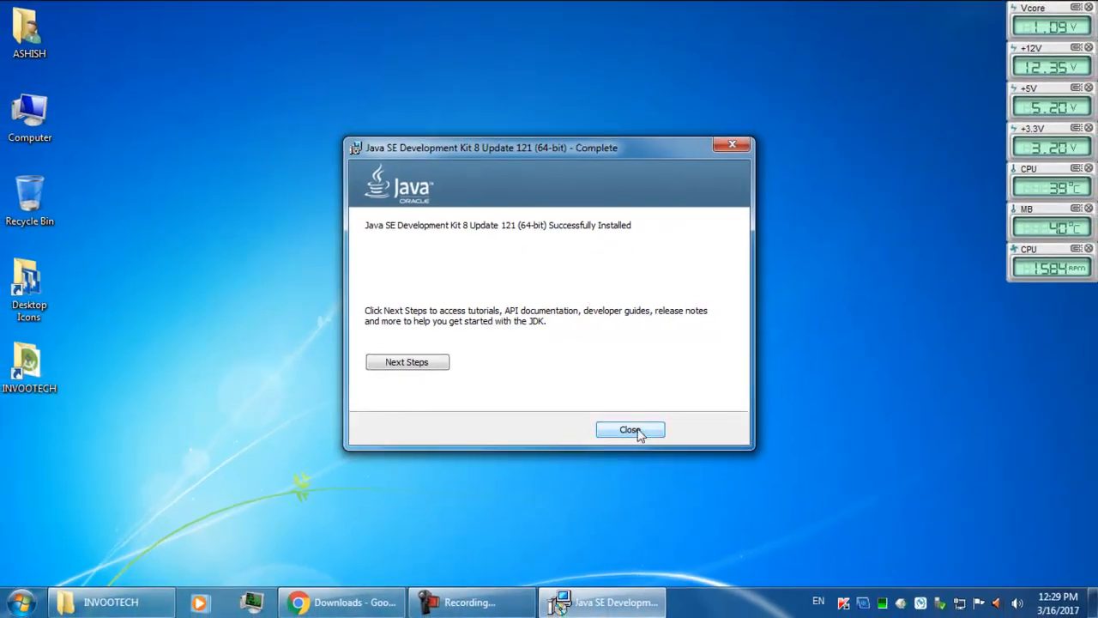
Step: Dismiss the JDK 8 Update 121 (64-bit) installation complete notice
{"action": "left_click", "coordinate": [631, 429]}
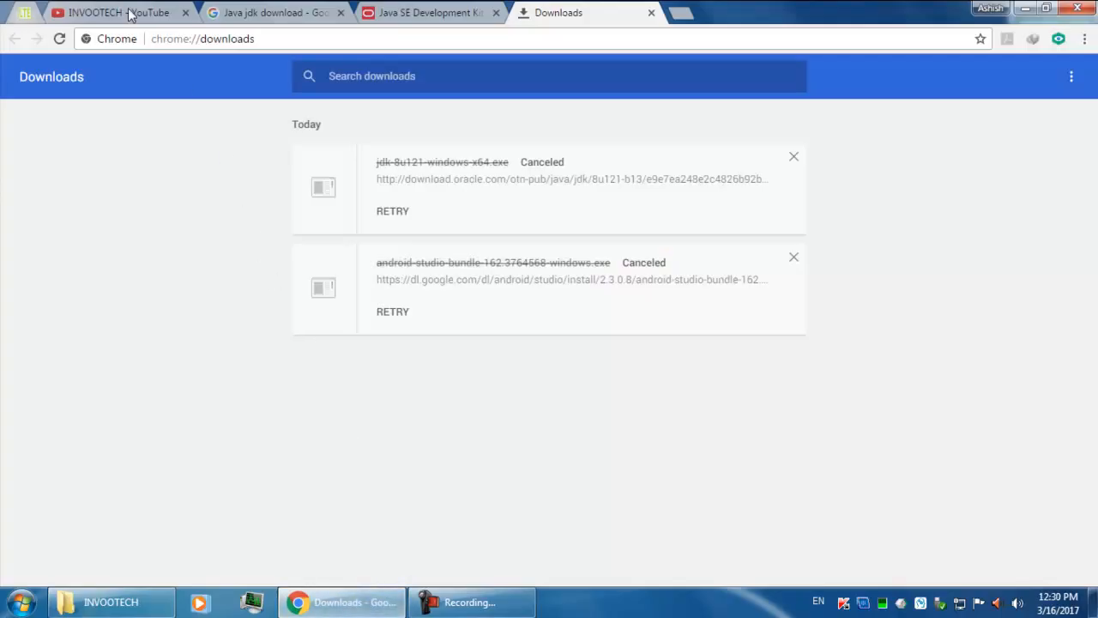
Step: Switch to the INVOOTECH YouTube channel and view its About page
{"action": "left_click", "coordinate": [103, 12]}
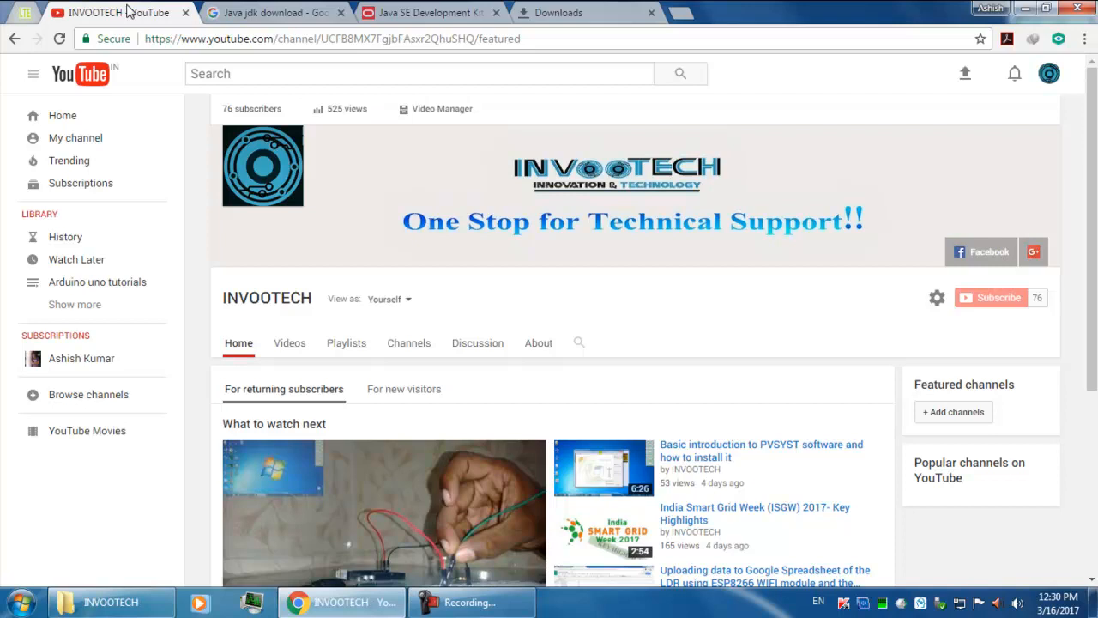
{"action": "mouse_move", "coordinate": [556, 398]}
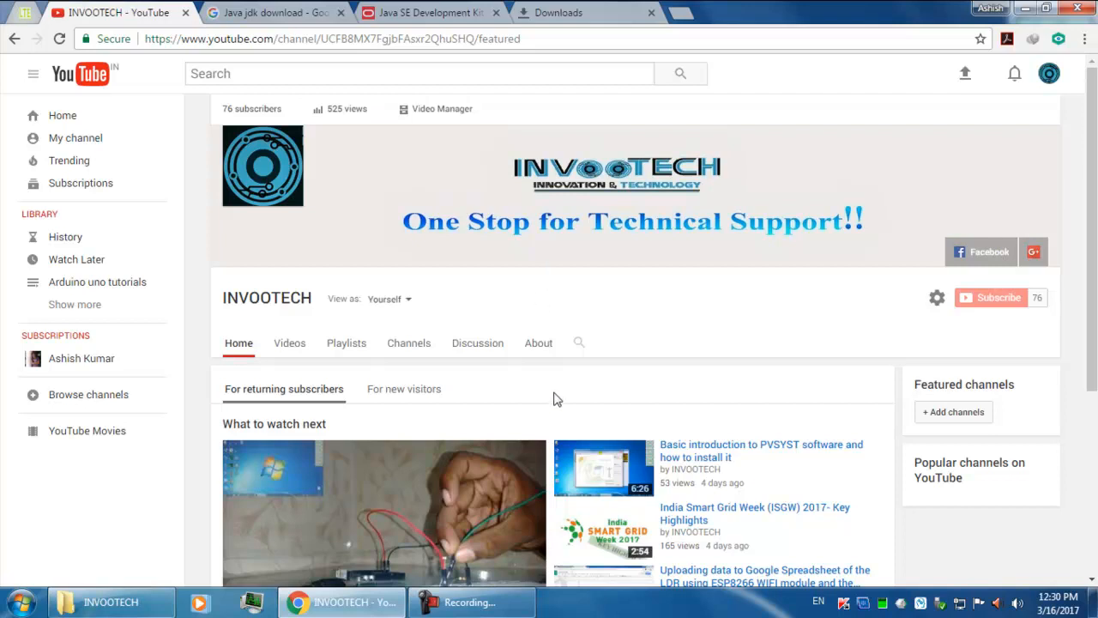
{"action": "left_click", "coordinate": [539, 343]}
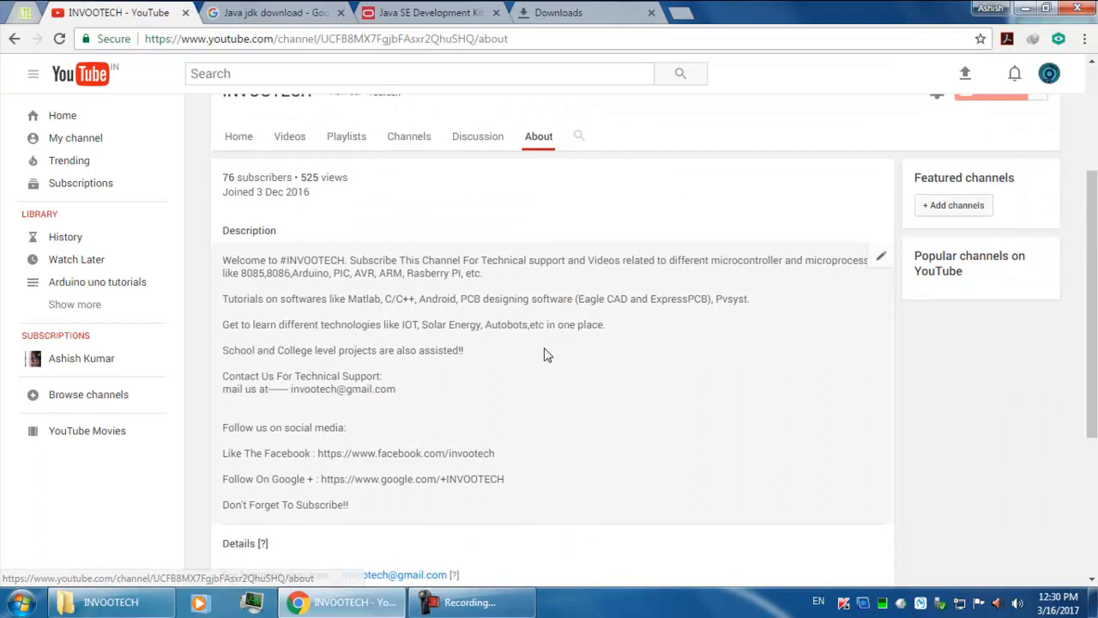